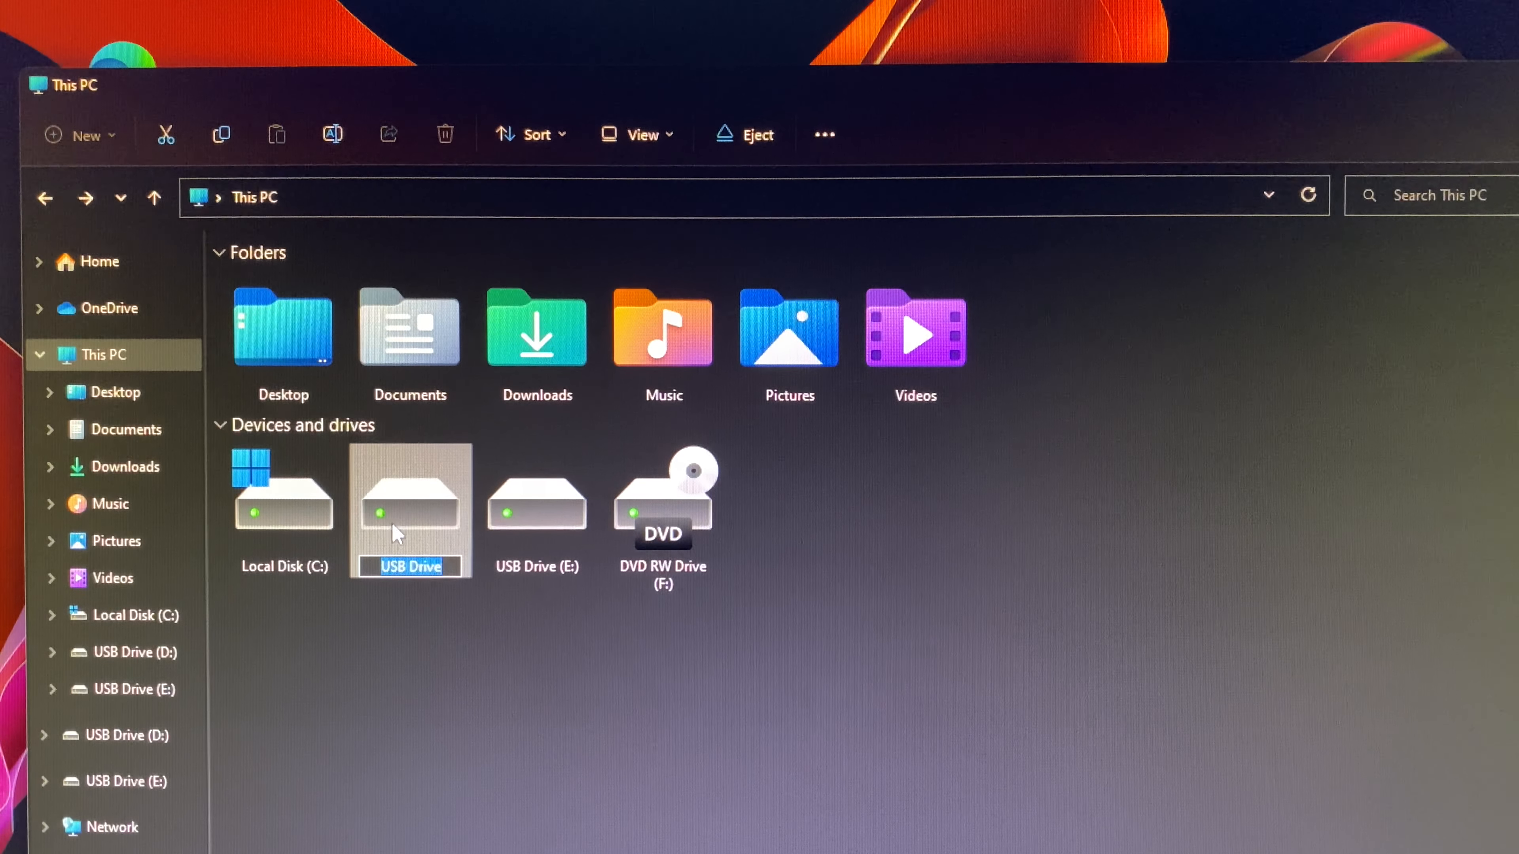
- View the files on USB Drive (D:), then confirm USB Drive (E:) is empty
{"action": "double_click", "coordinate": [409, 494]}
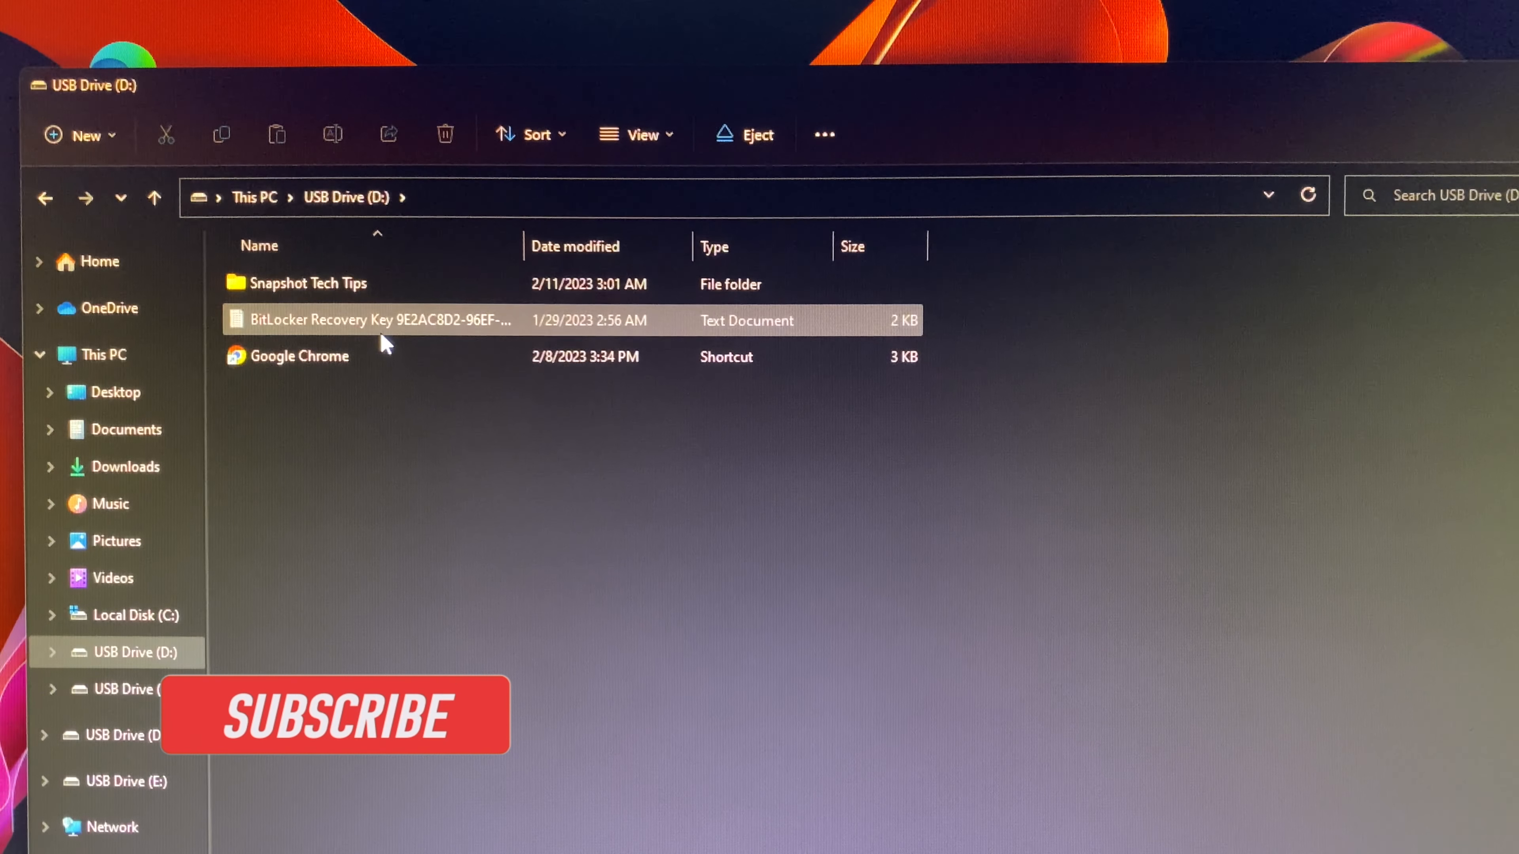
{"action": "left_click", "coordinate": [254, 197]}
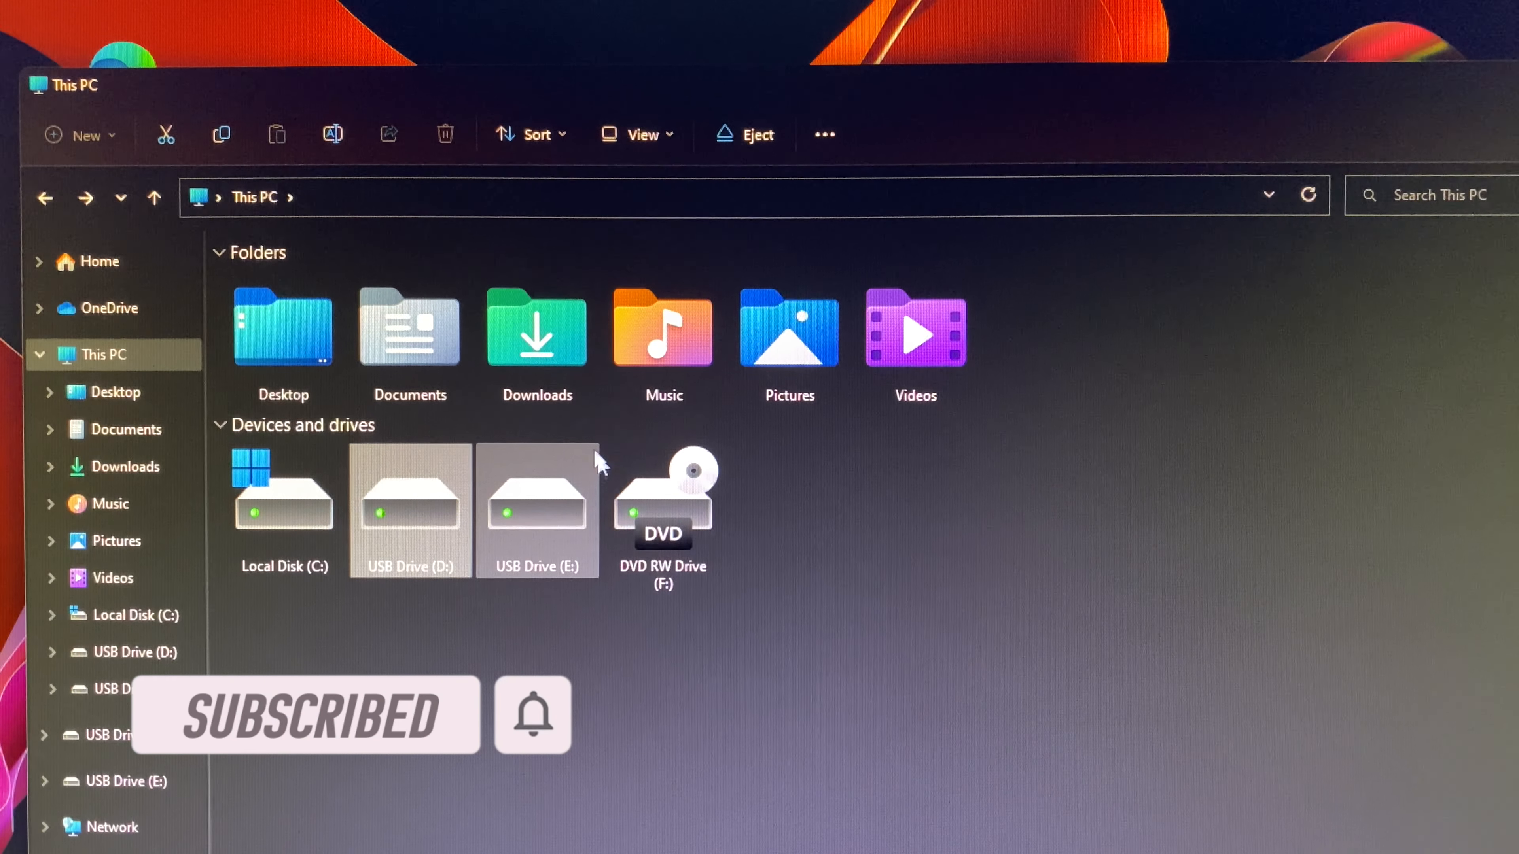
{"action": "double_click", "coordinate": [538, 496]}
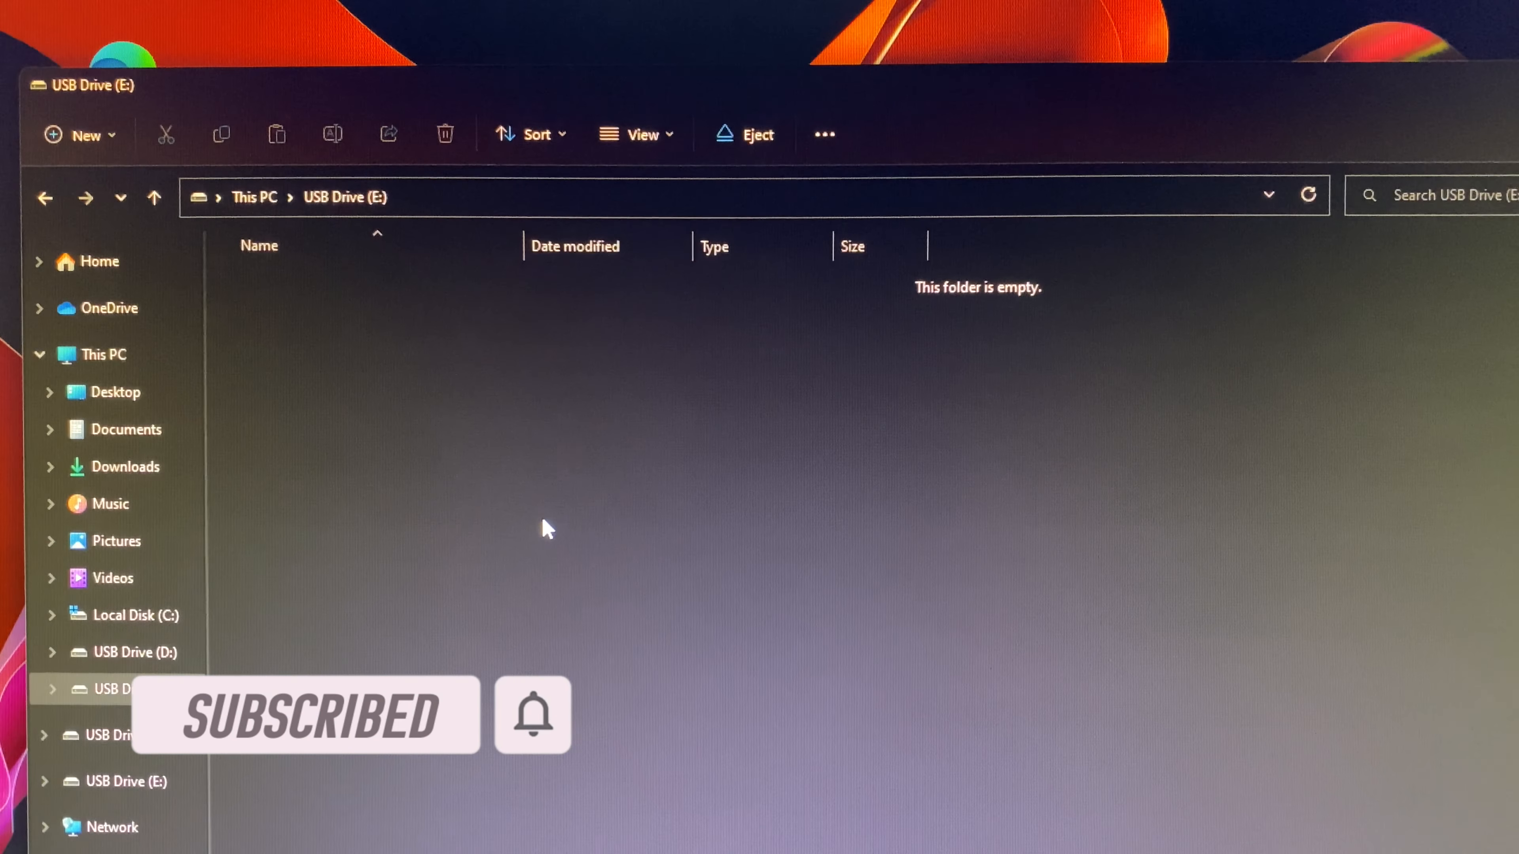
{"action": "mouse_move", "coordinate": [141, 276]}
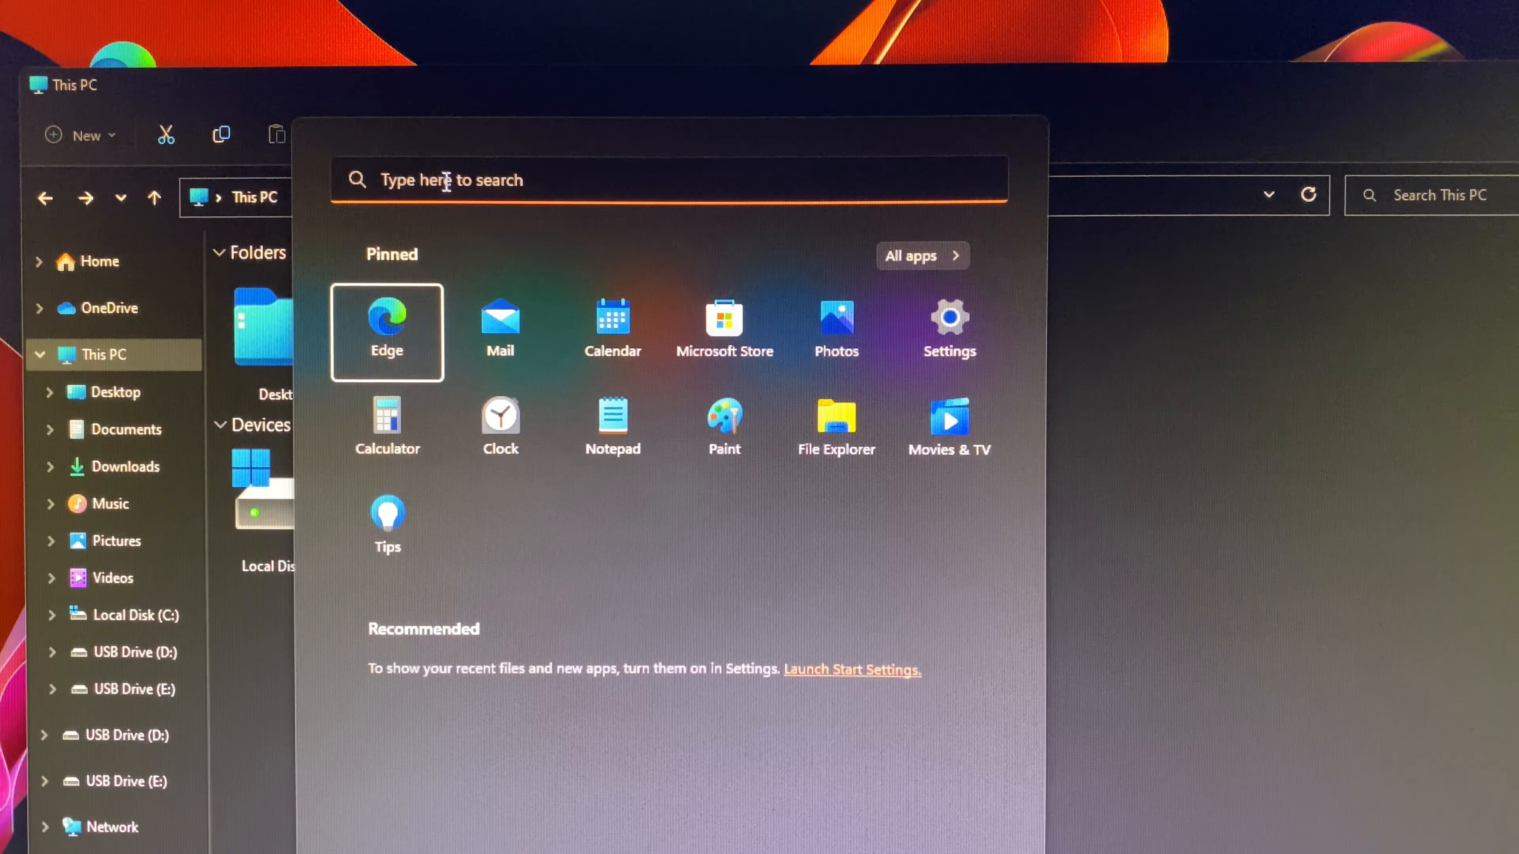
- Search 'cmd' and run Command Prompt as administrator, approving the UAC prompt
{"action": "type", "text": "cm"}
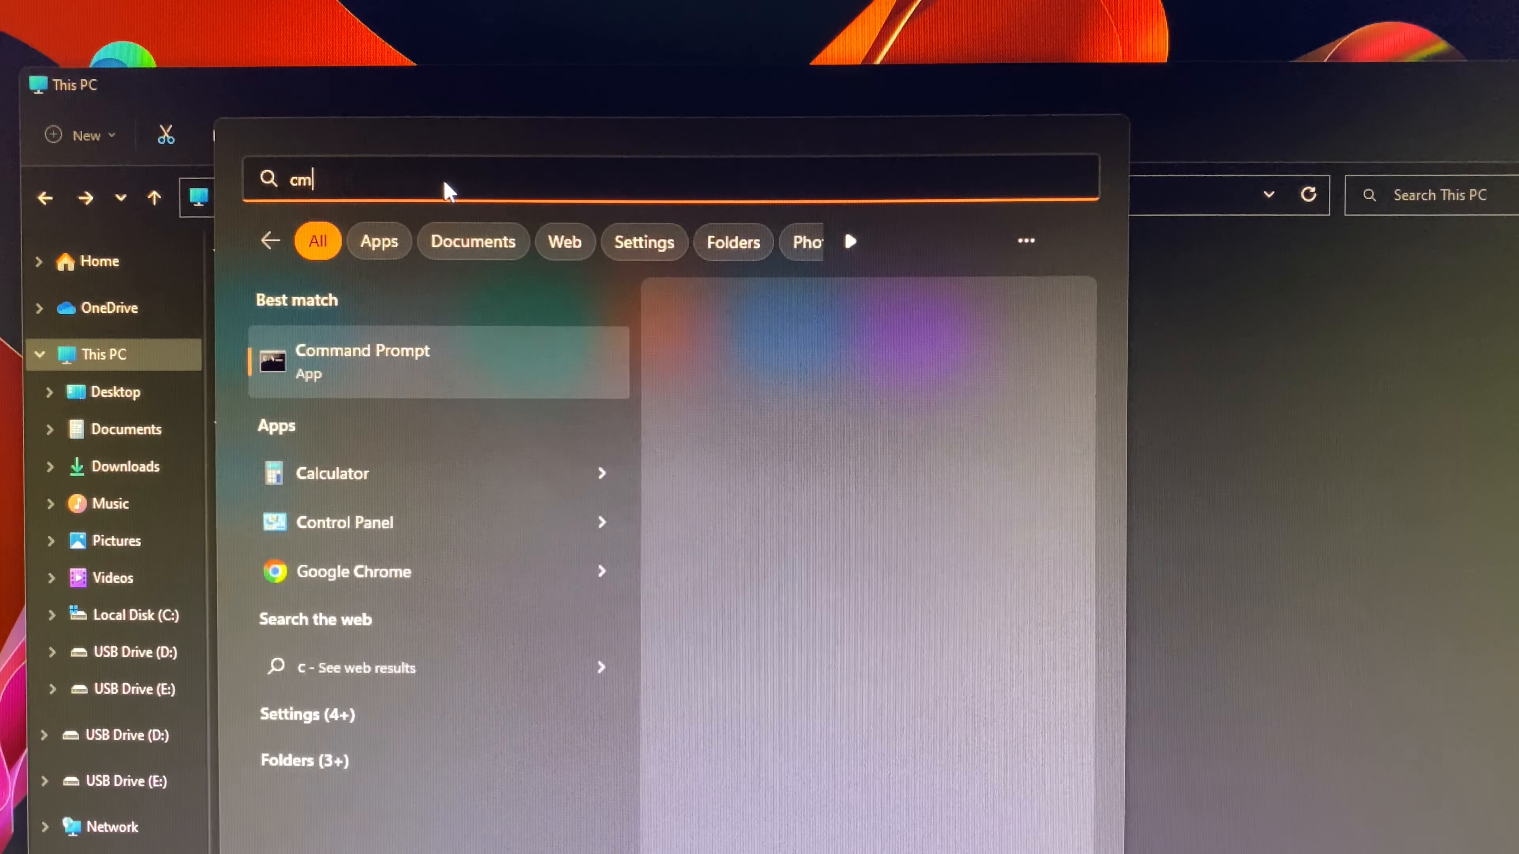
{"action": "type", "text": "d"}
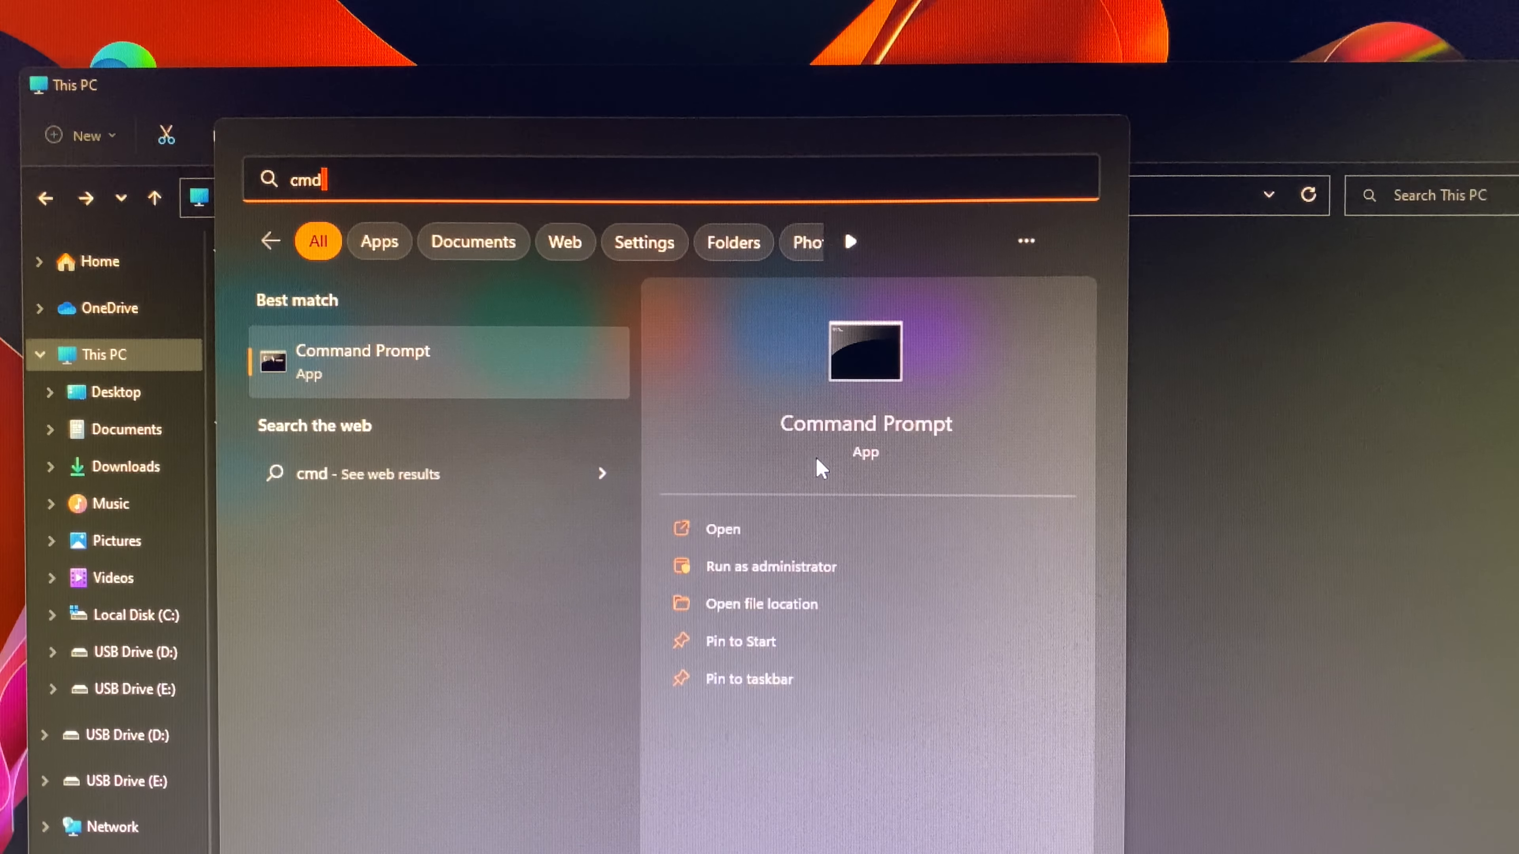
{"action": "left_click", "coordinate": [772, 566]}
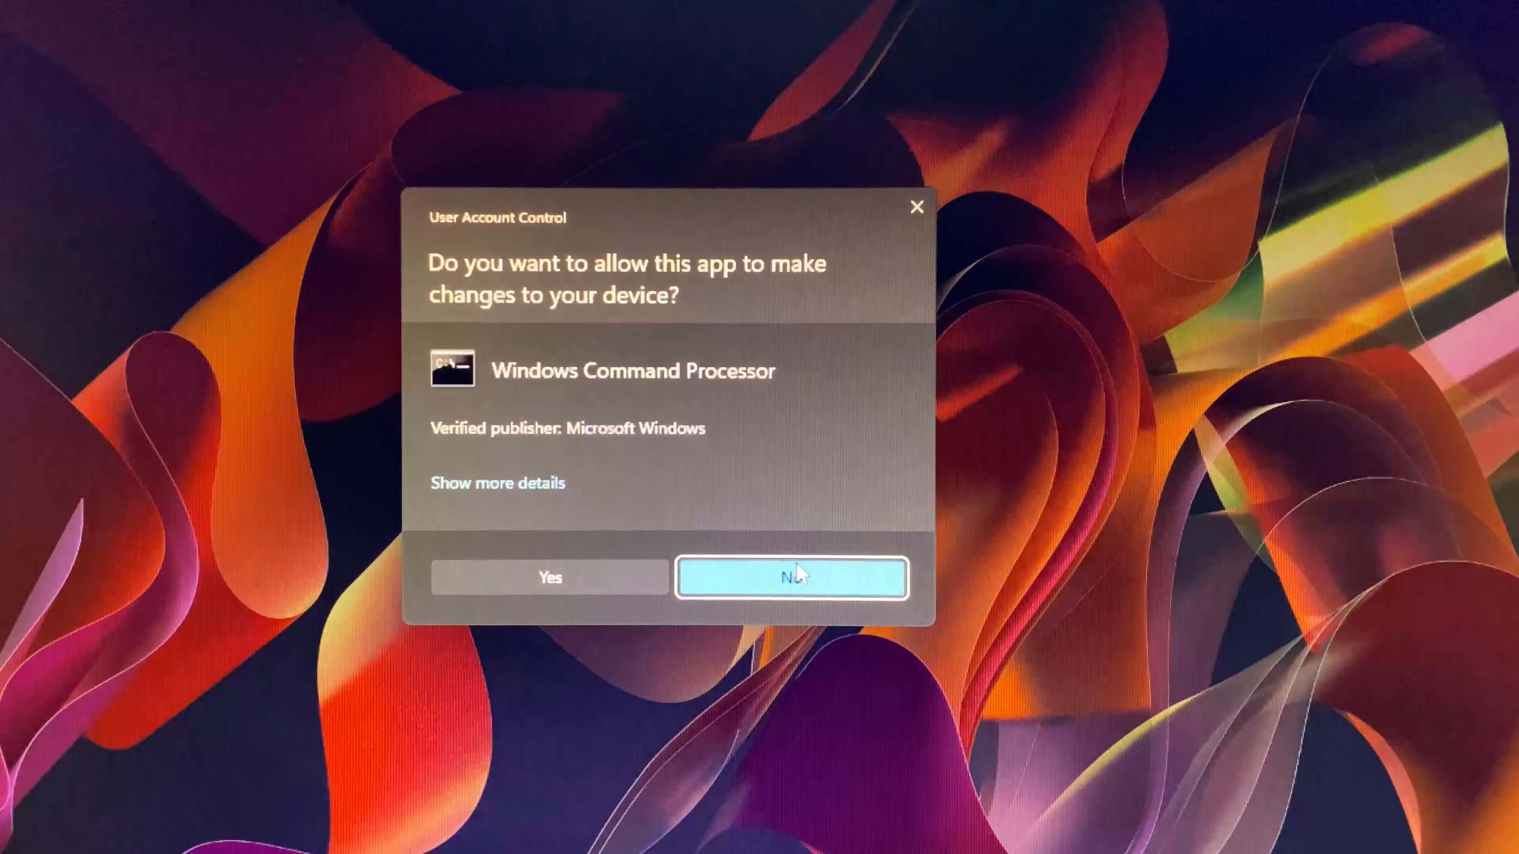
{"action": "left_click", "coordinate": [548, 576]}
{"action": "type", "text": "x"}
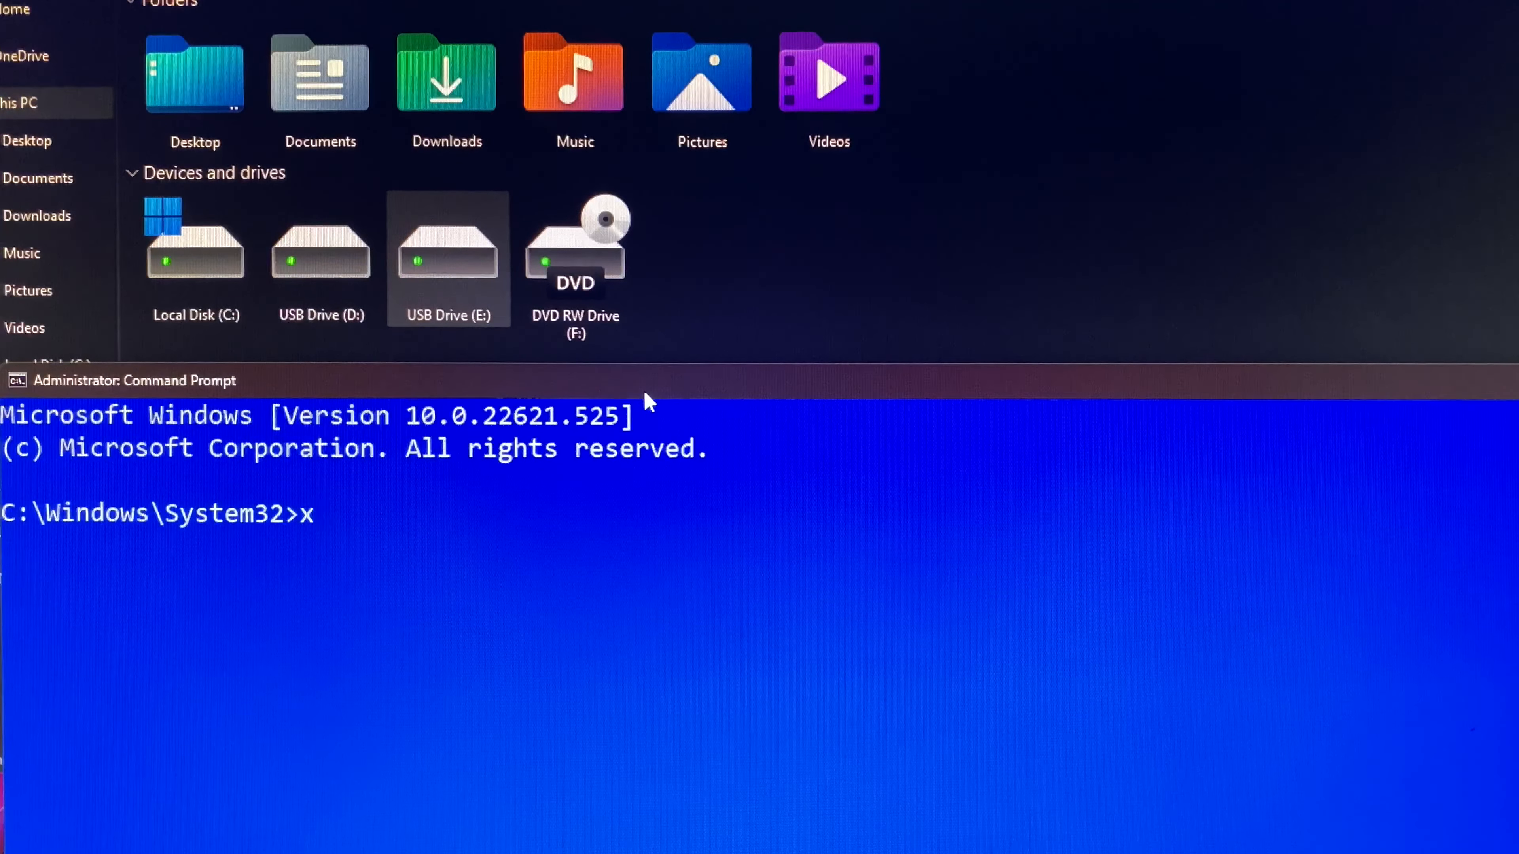
- Enter 'xcopy /c /e /f /g /h /i /k /v /y d:' at the prompt without running it
{"action": "type", "text": "copy"}
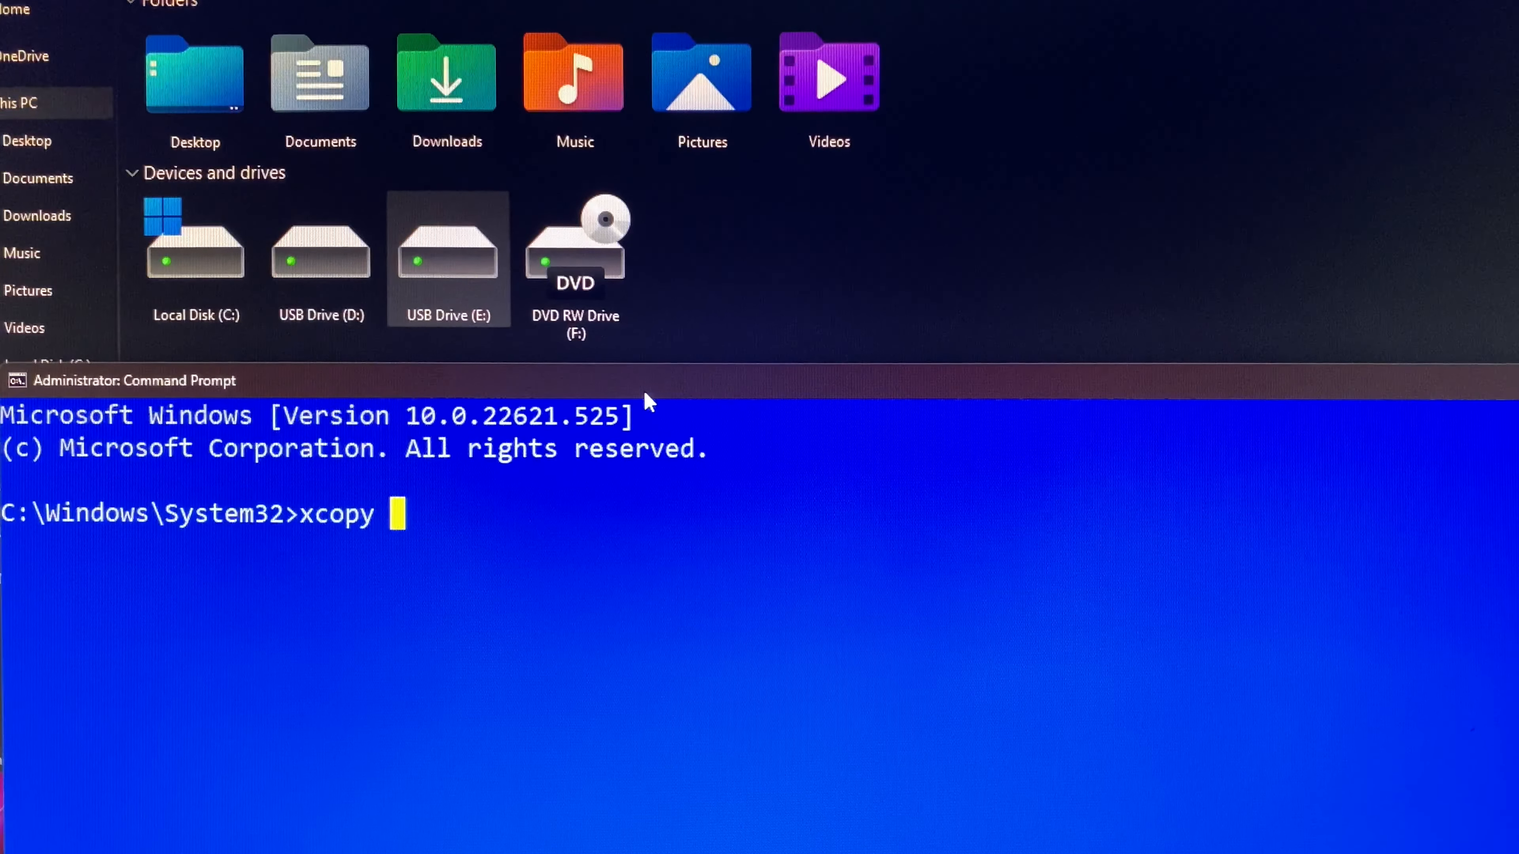
{"action": "type", "text": "/c"}
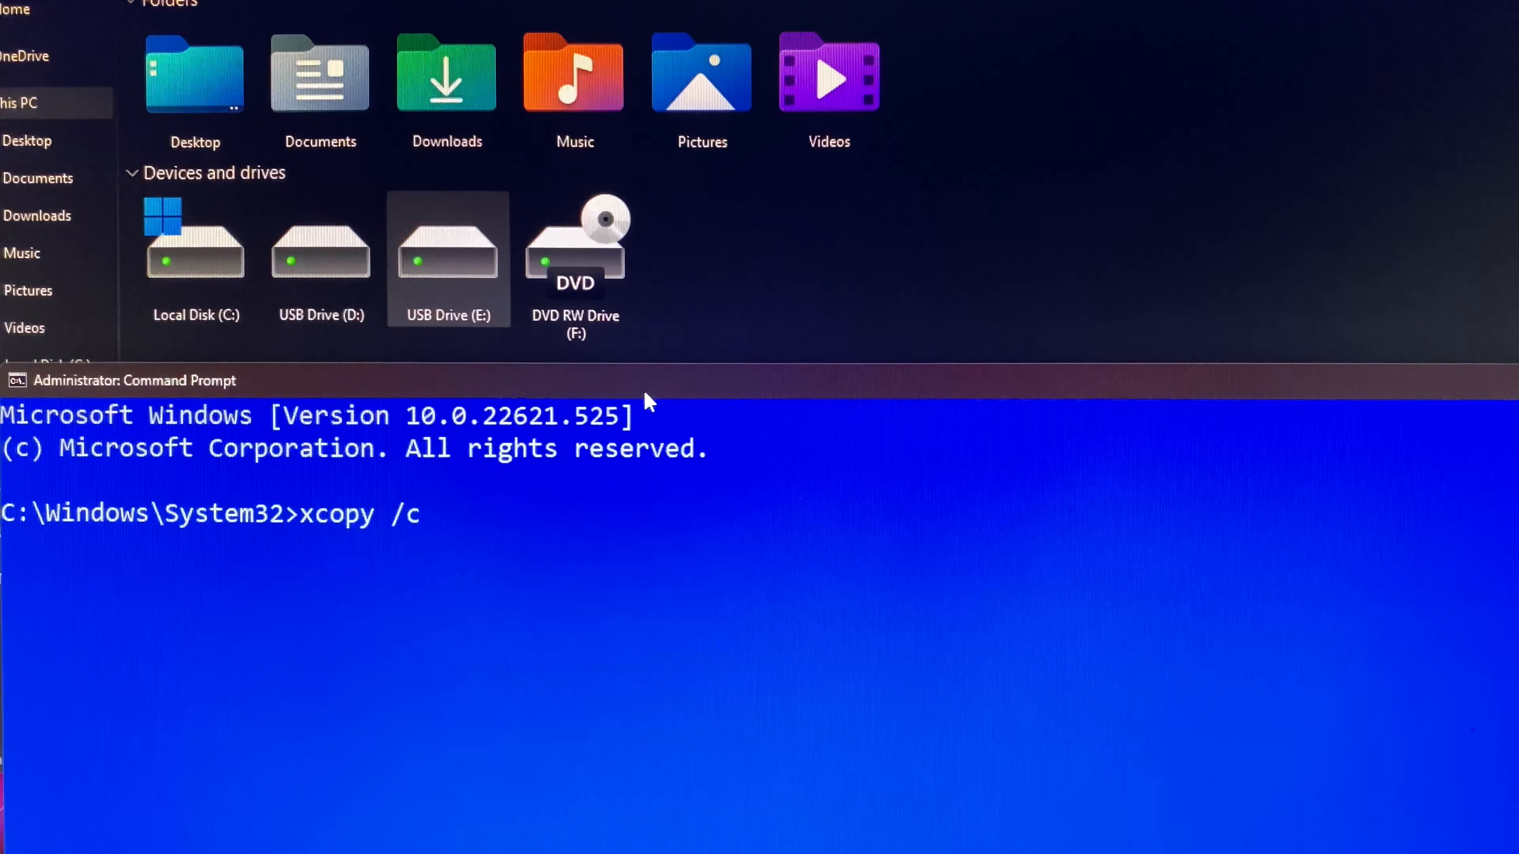
{"action": "type", "text": "/"}
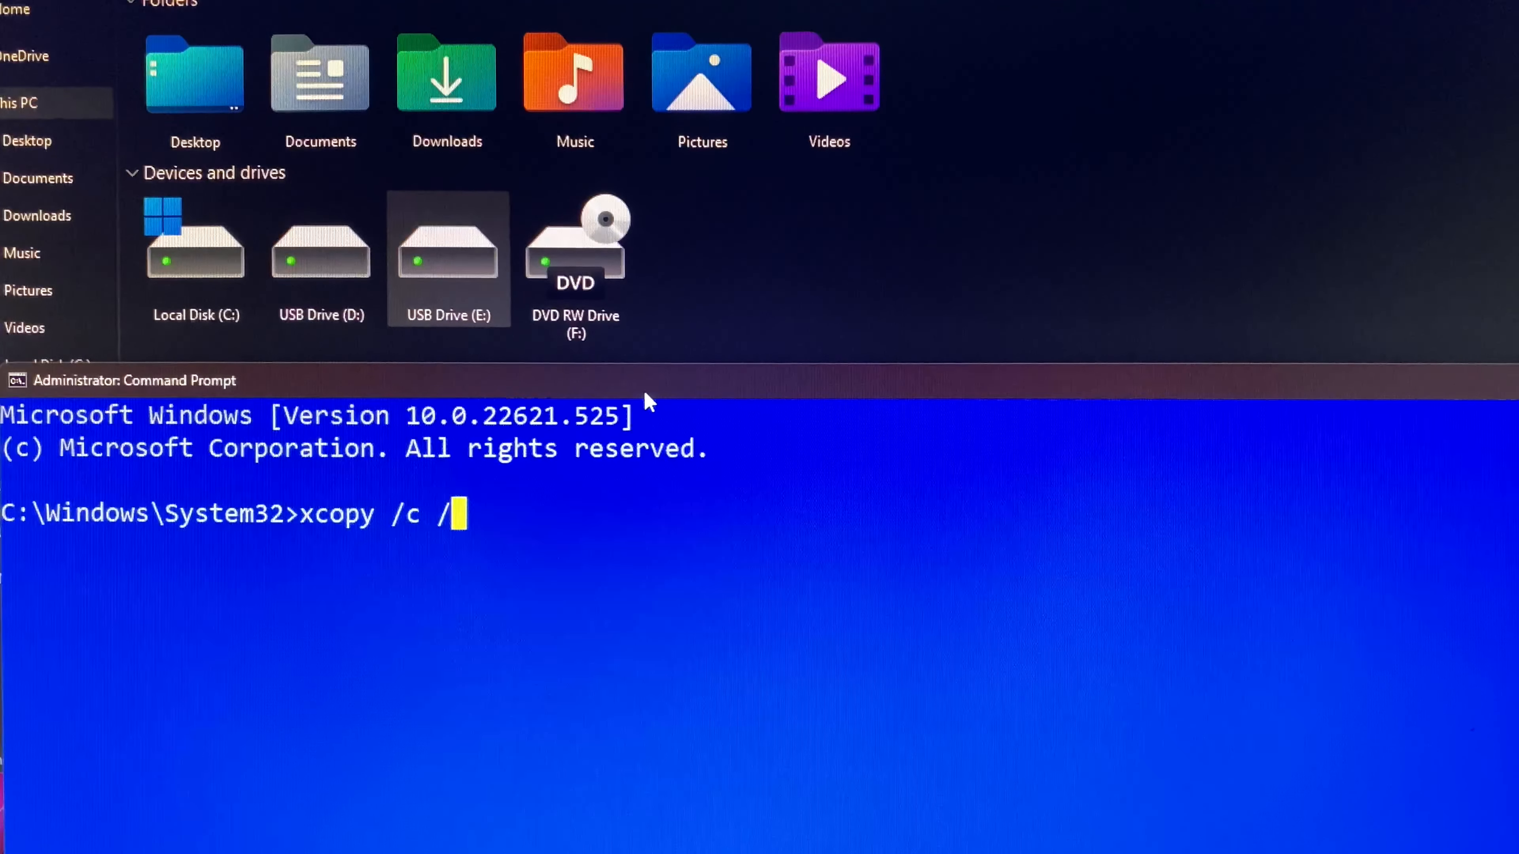
{"action": "type", "text": "e"}
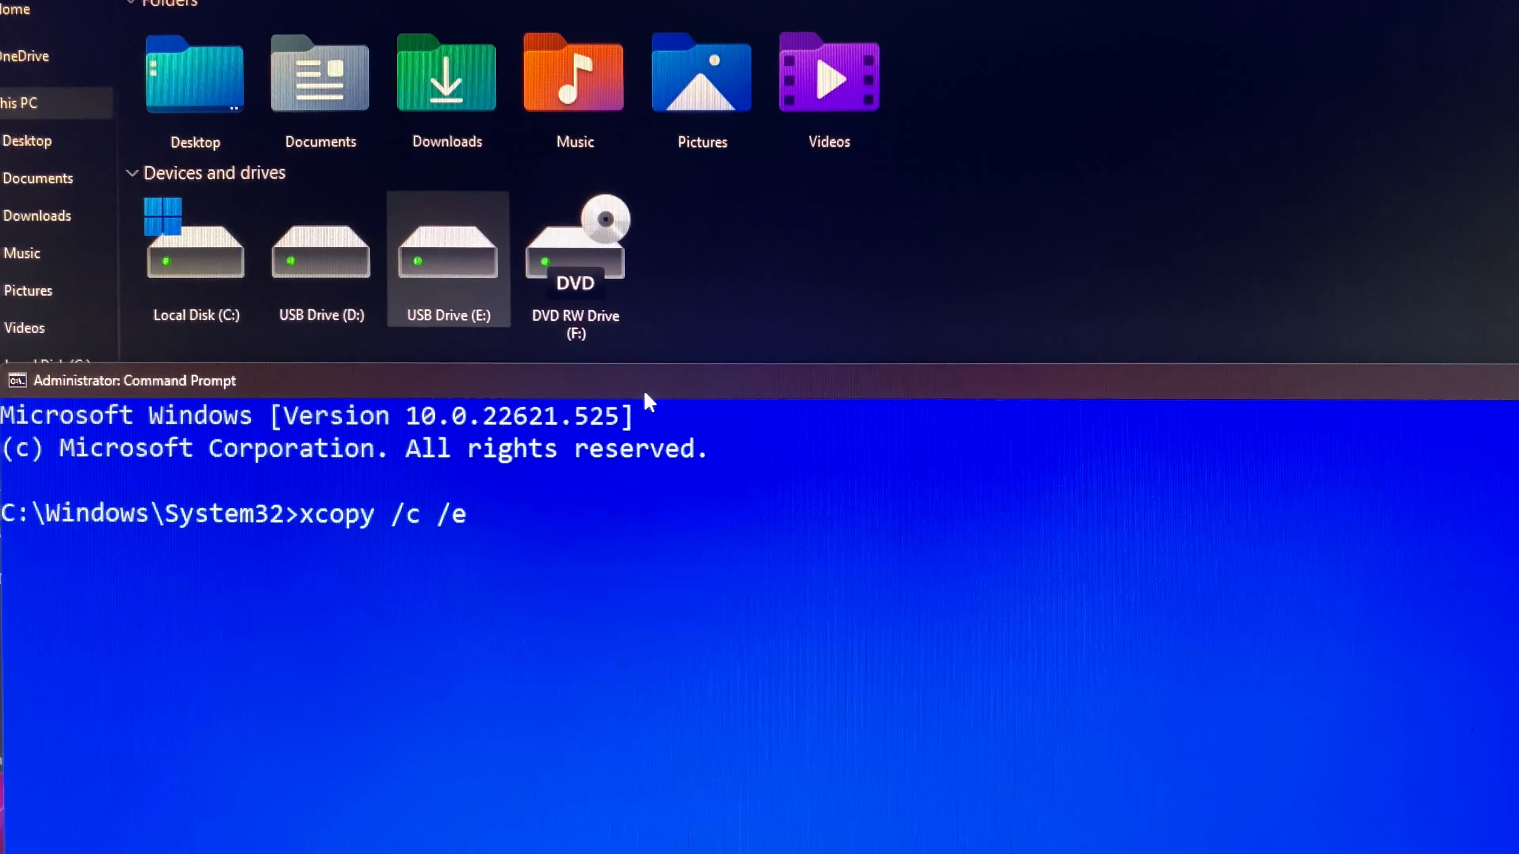
{"action": "type", "text": "/f /"}
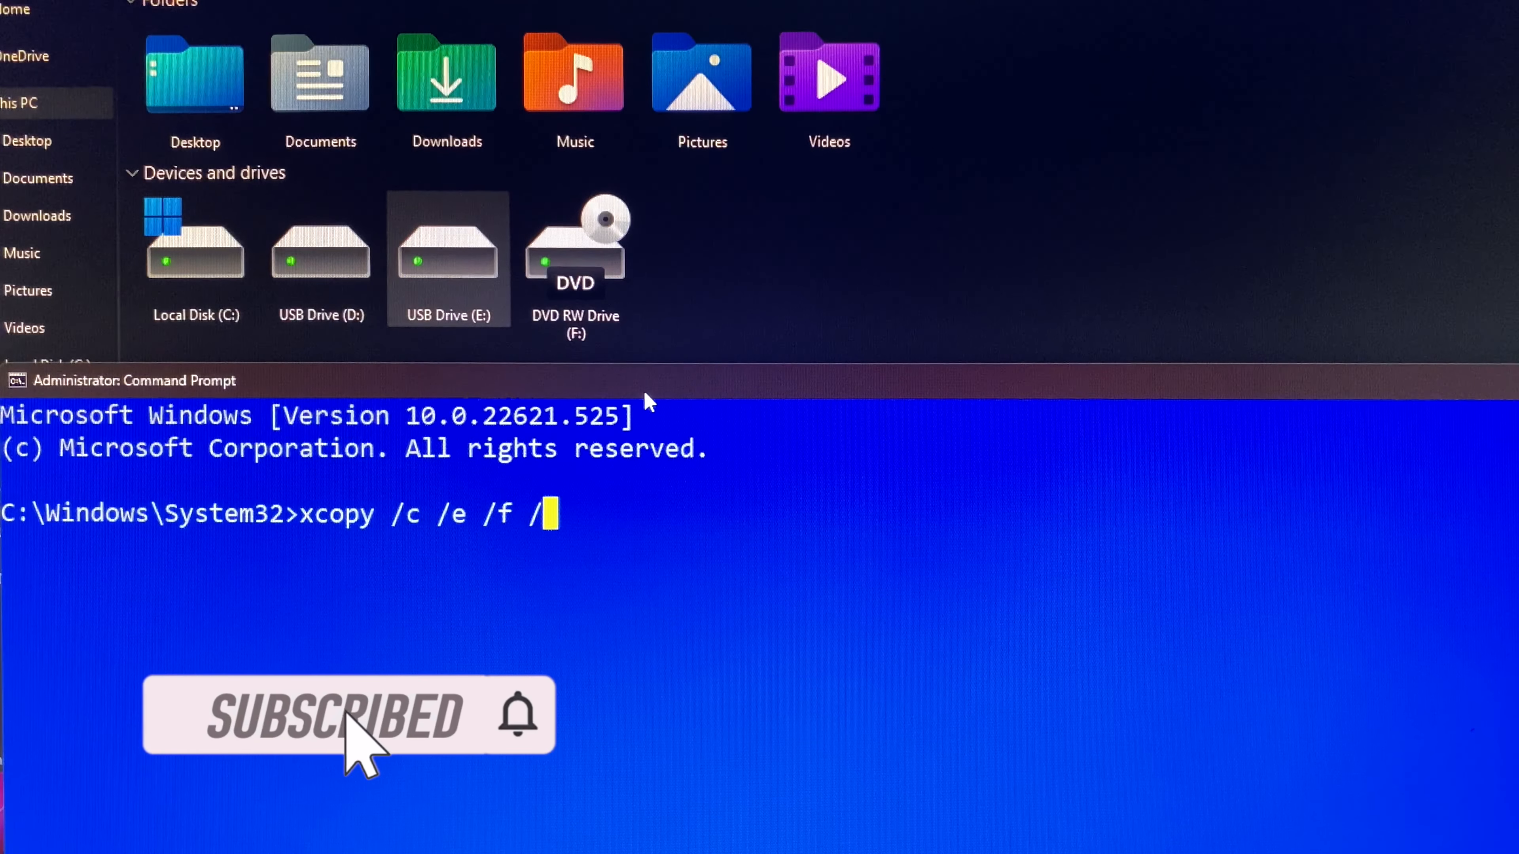
{"action": "type", "text": "g /"}
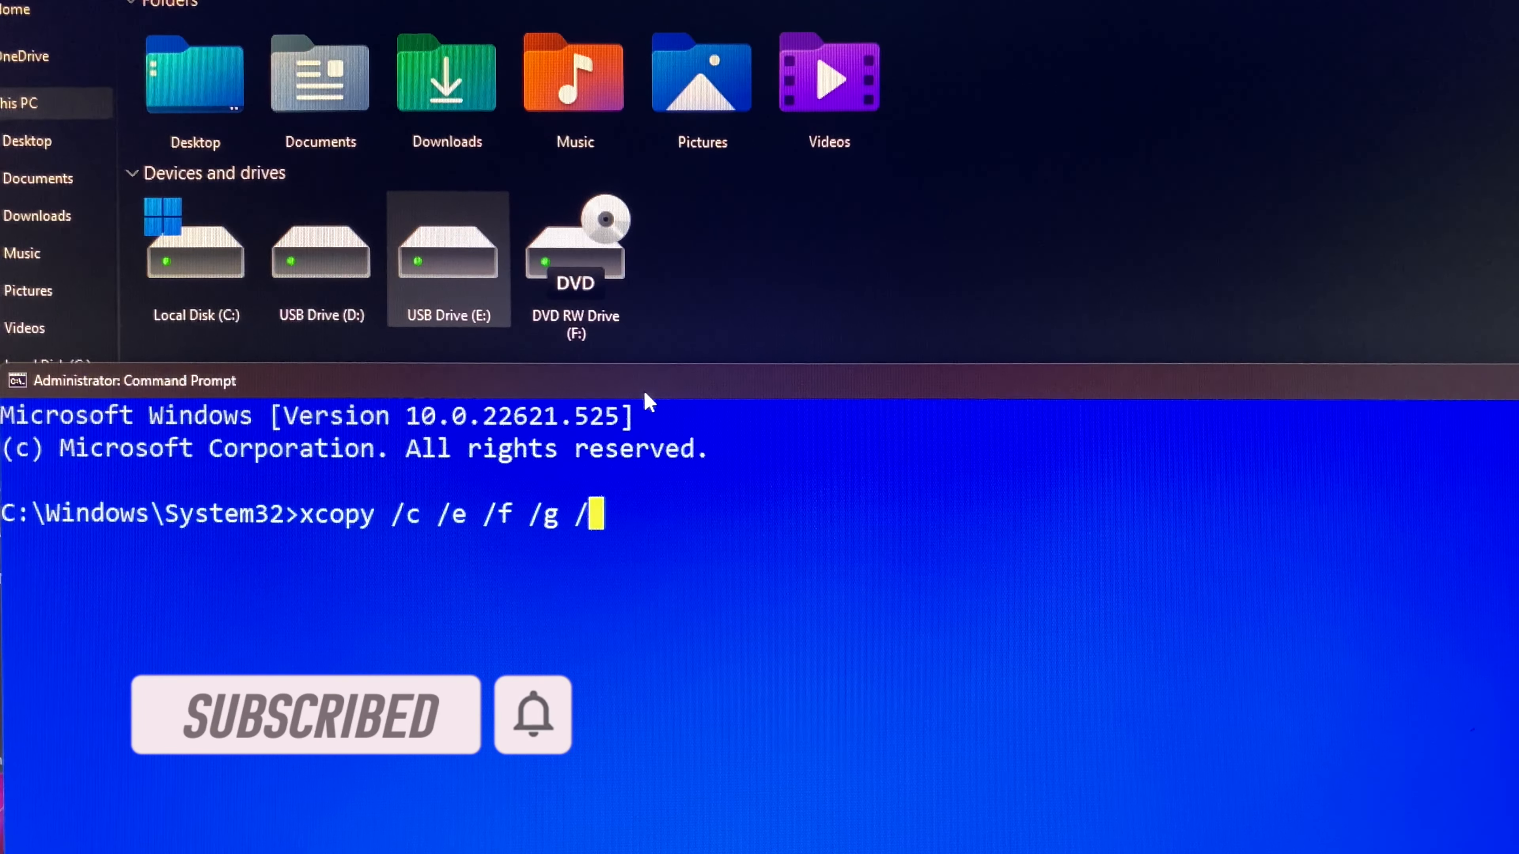
{"action": "type", "text": "h"}
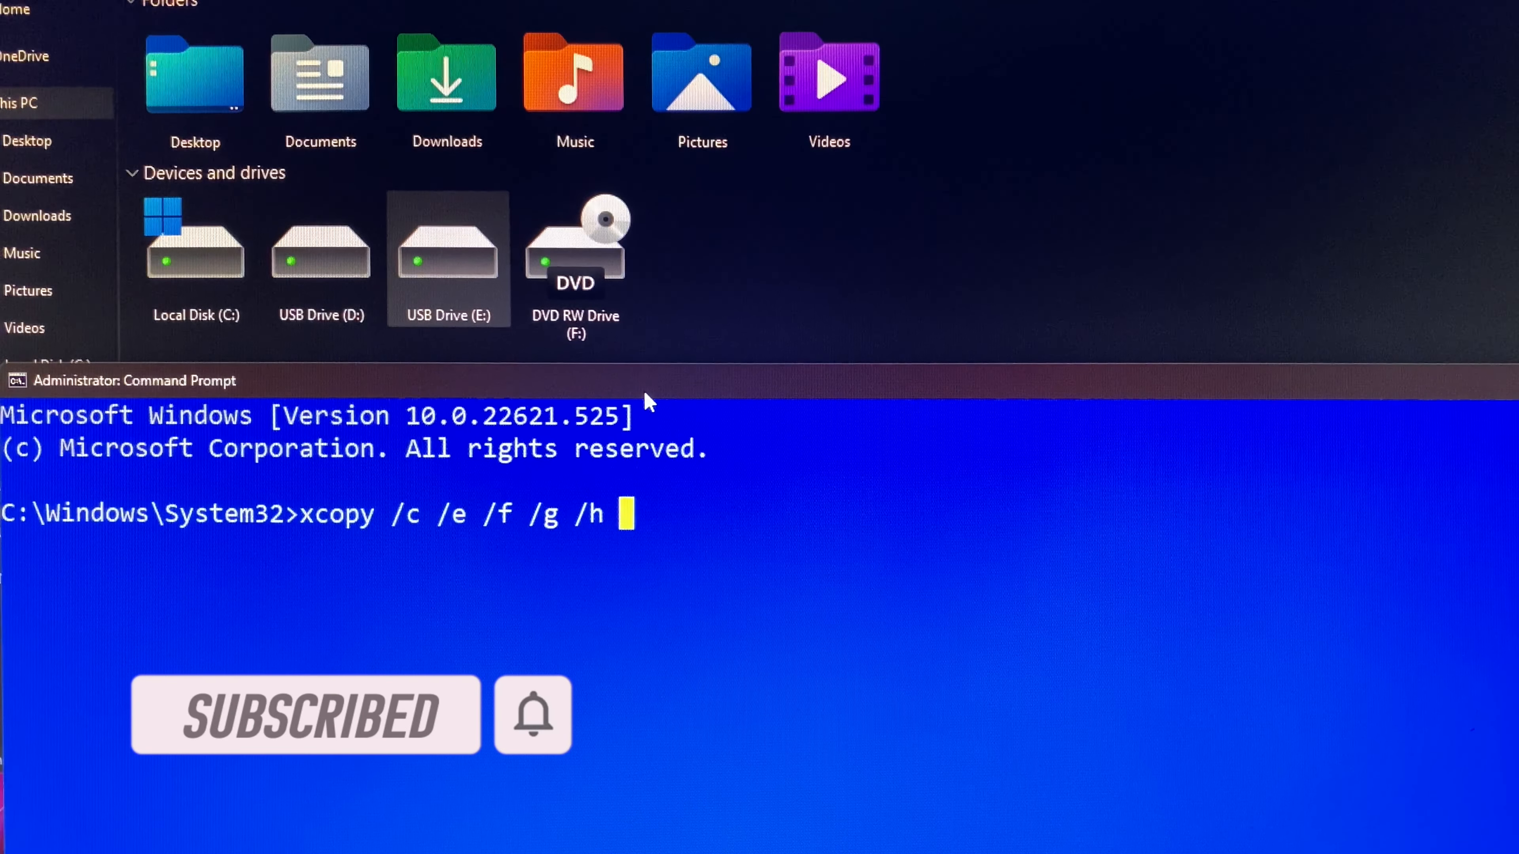
{"action": "type", "text": "/i /k /"}
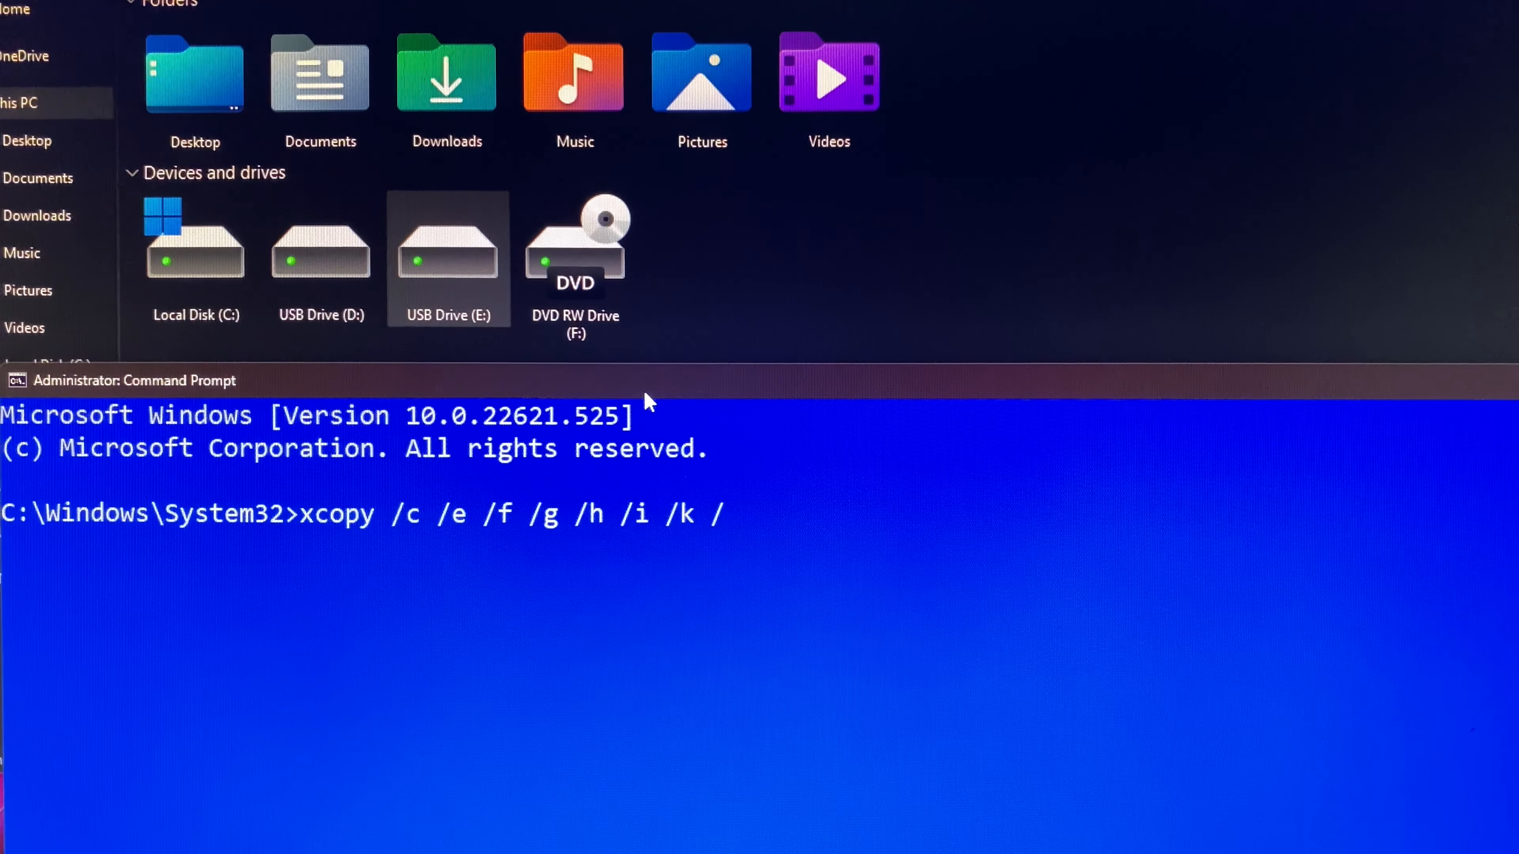
{"action": "type", "text": "v /"}
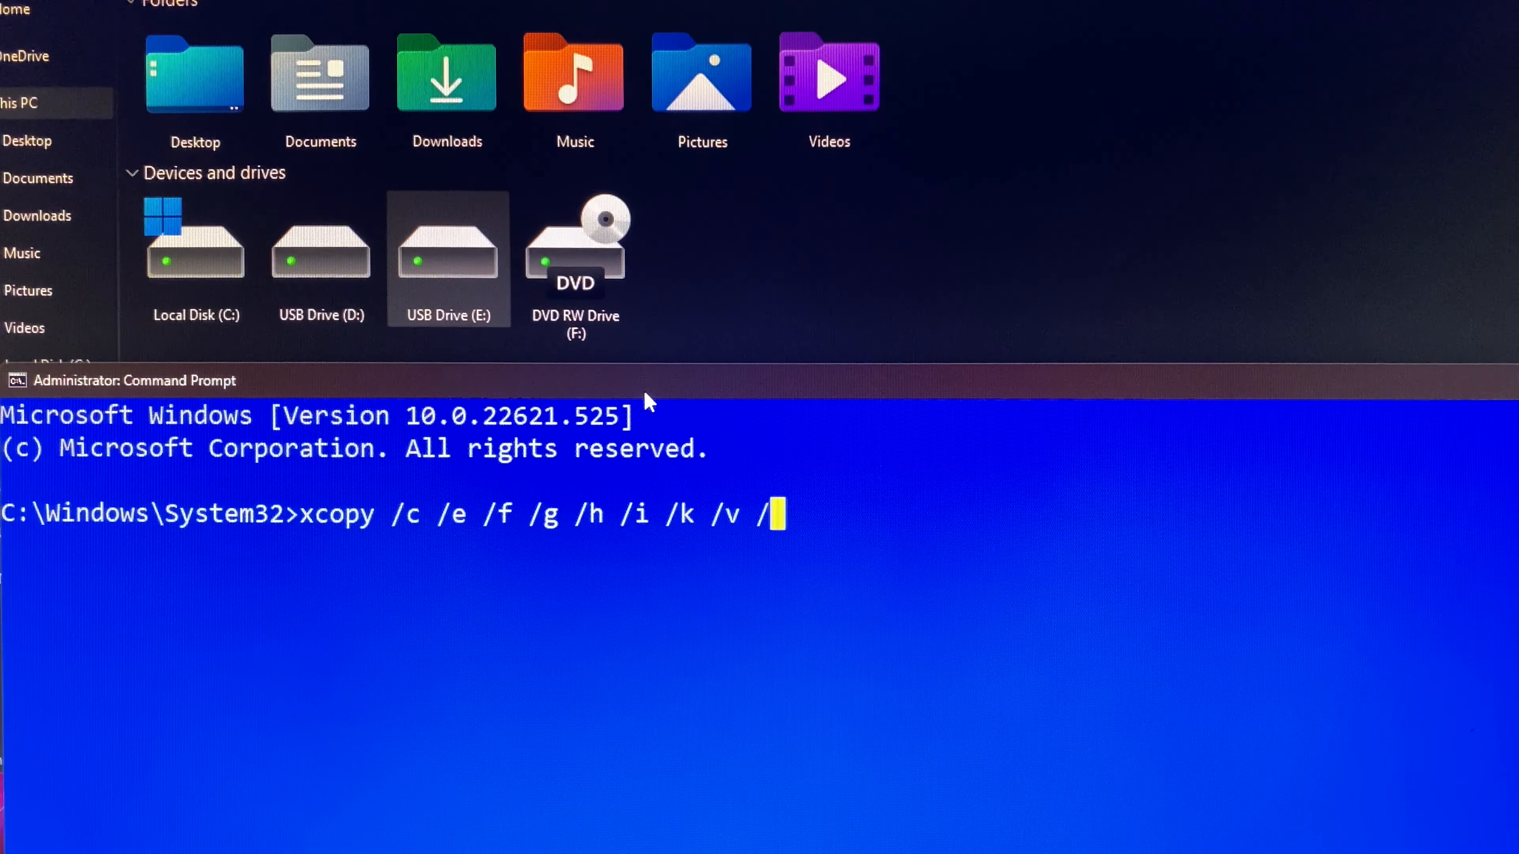
{"action": "type", "text": "y"}
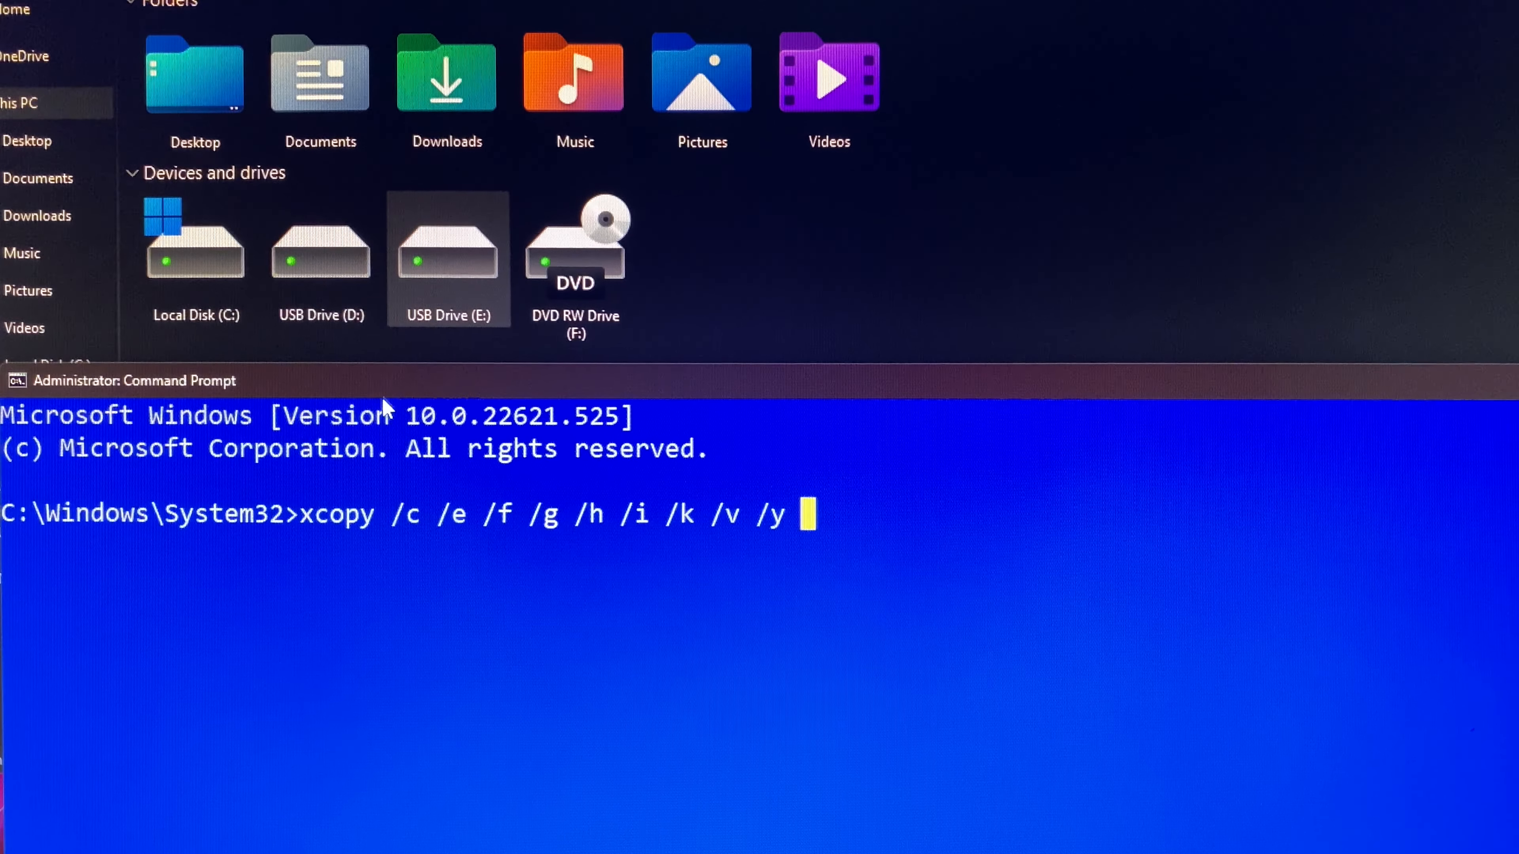
{"action": "mouse_move", "coordinate": [784, 548]}
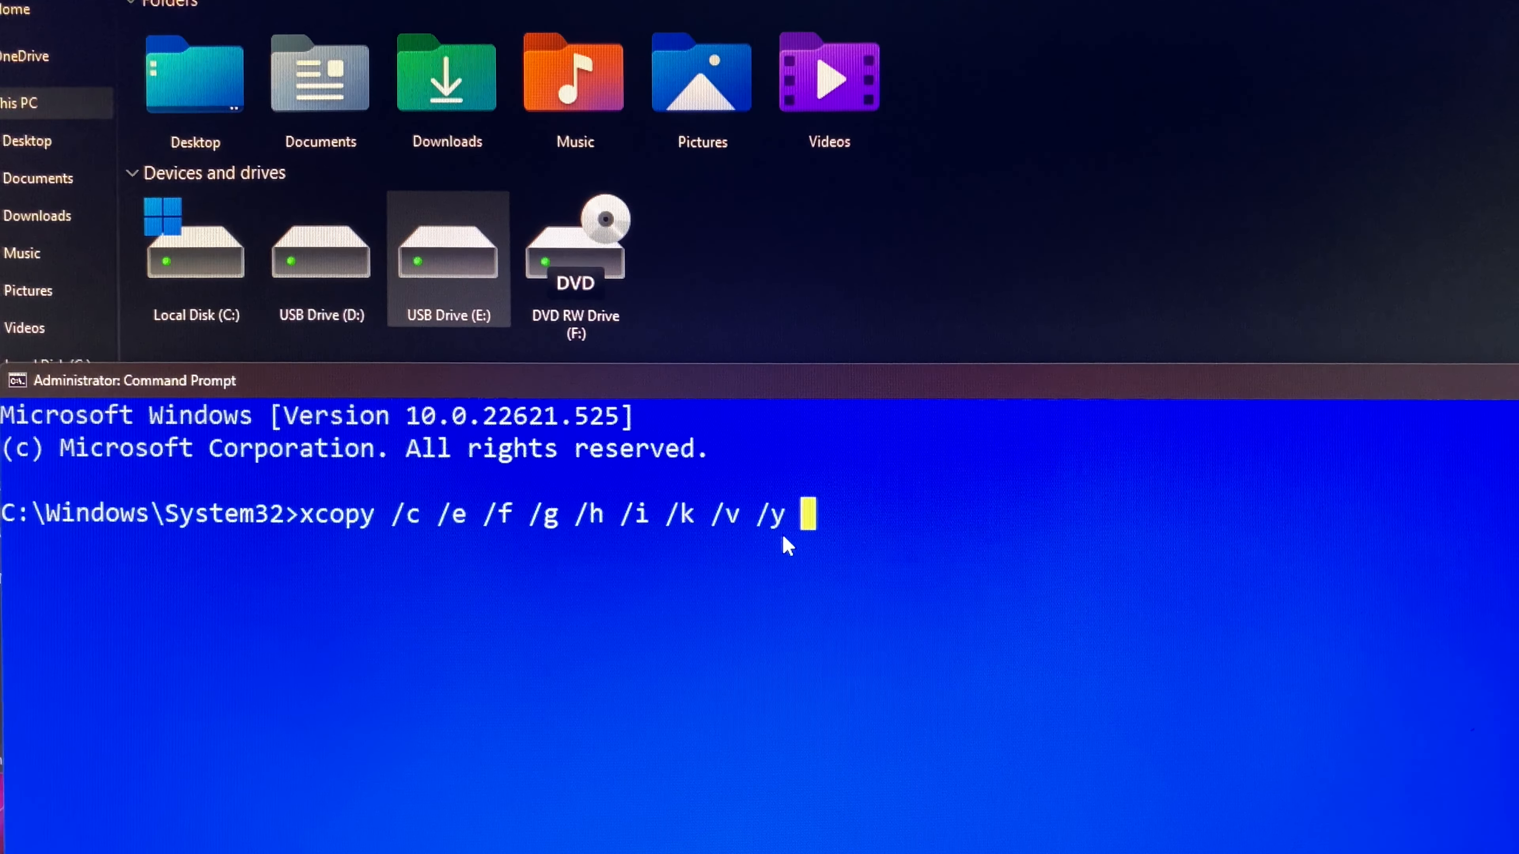
{"action": "type", "text": "d"}
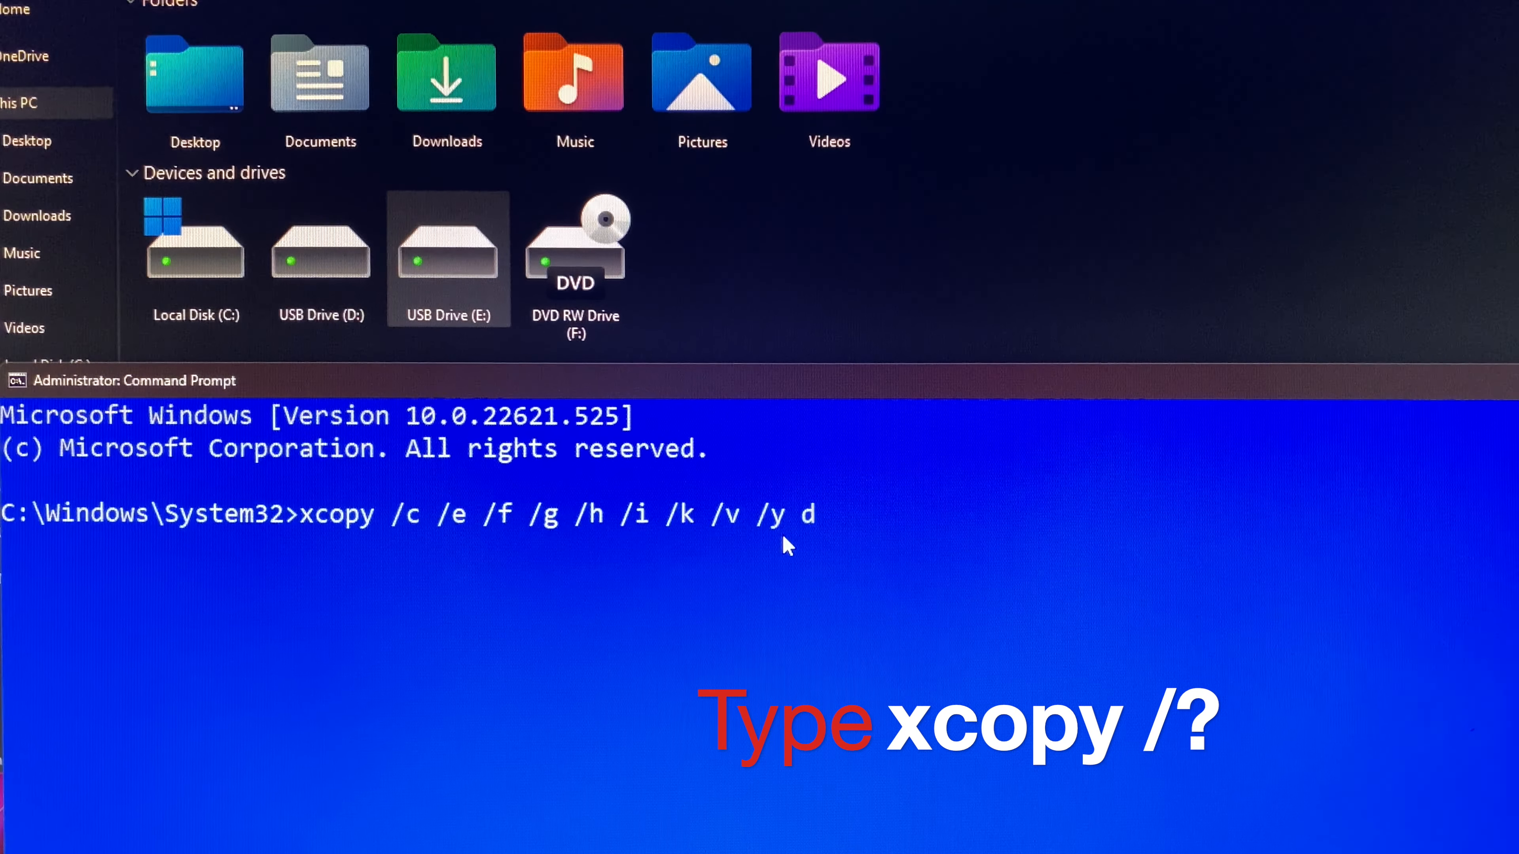
{"action": "type", "text": ":"}
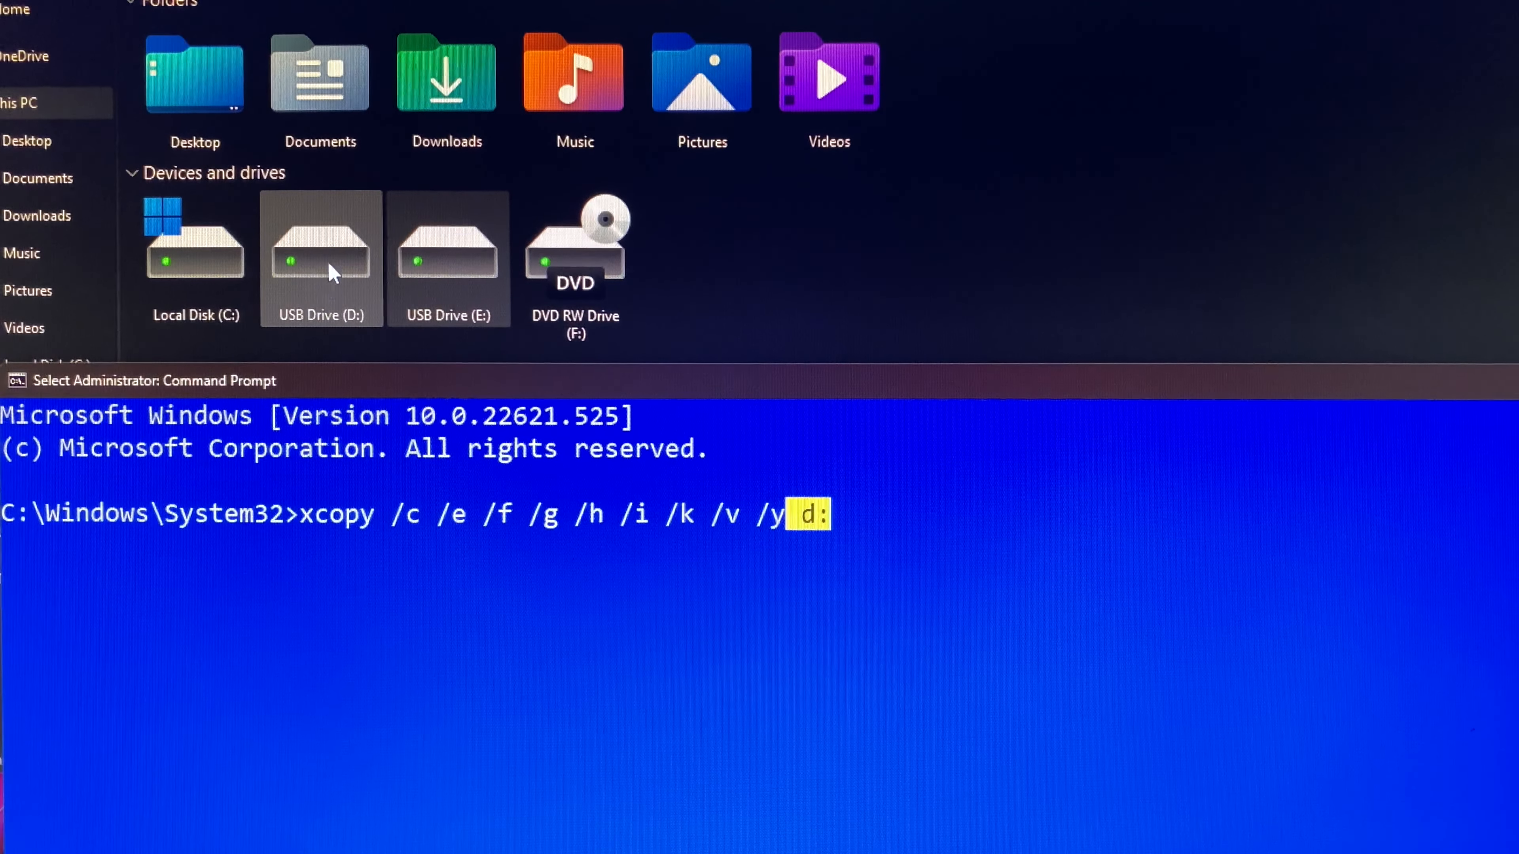
{"action": "mouse_move", "coordinate": [320, 288]}
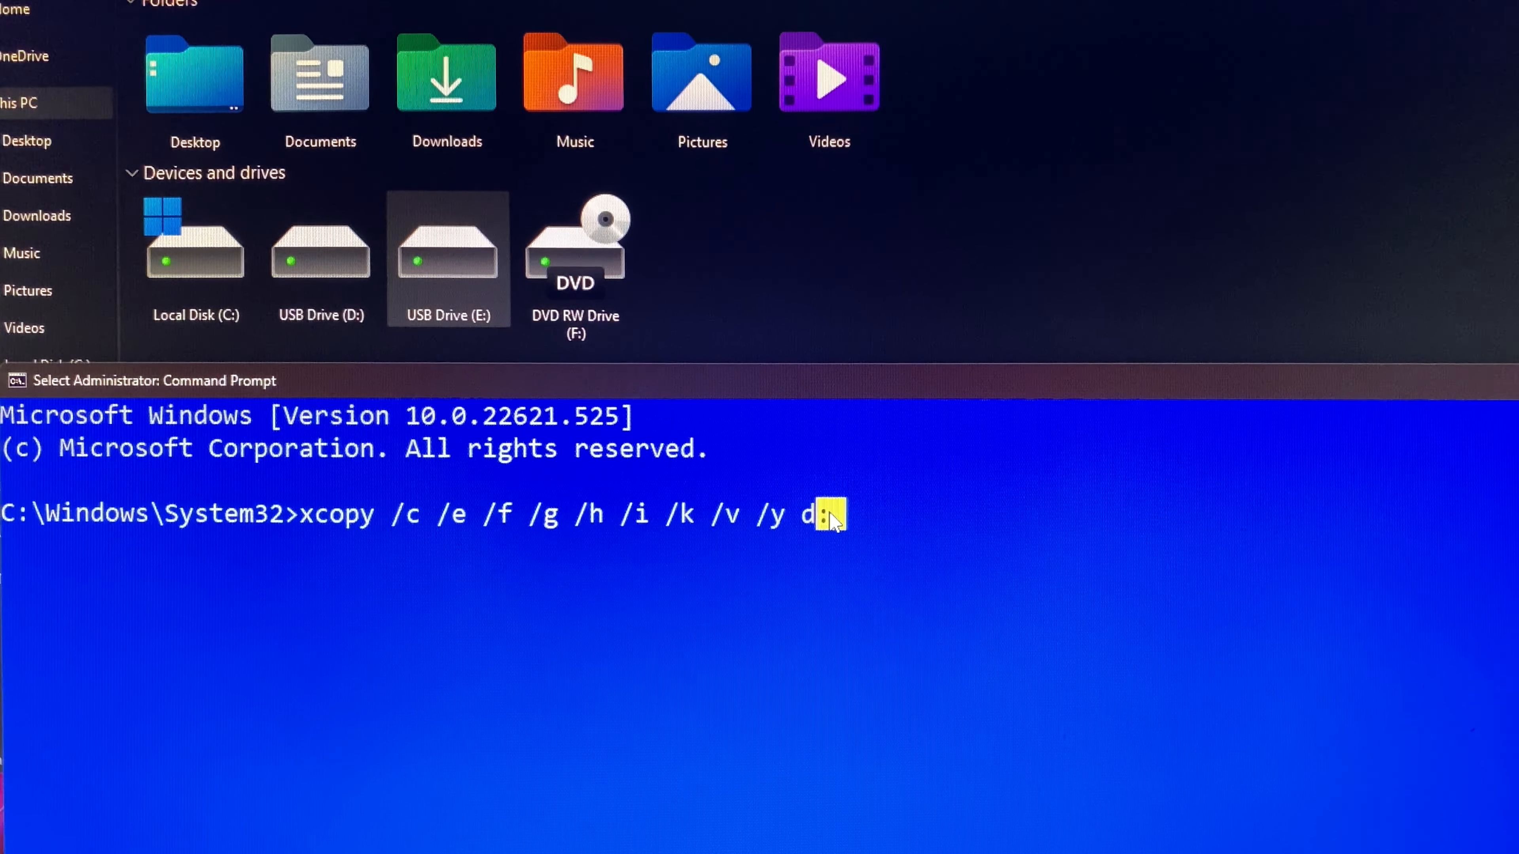
- Add destination 'e:' after source 'd:' to complete the xcopy command line
{"action": "type", "text": ":"}
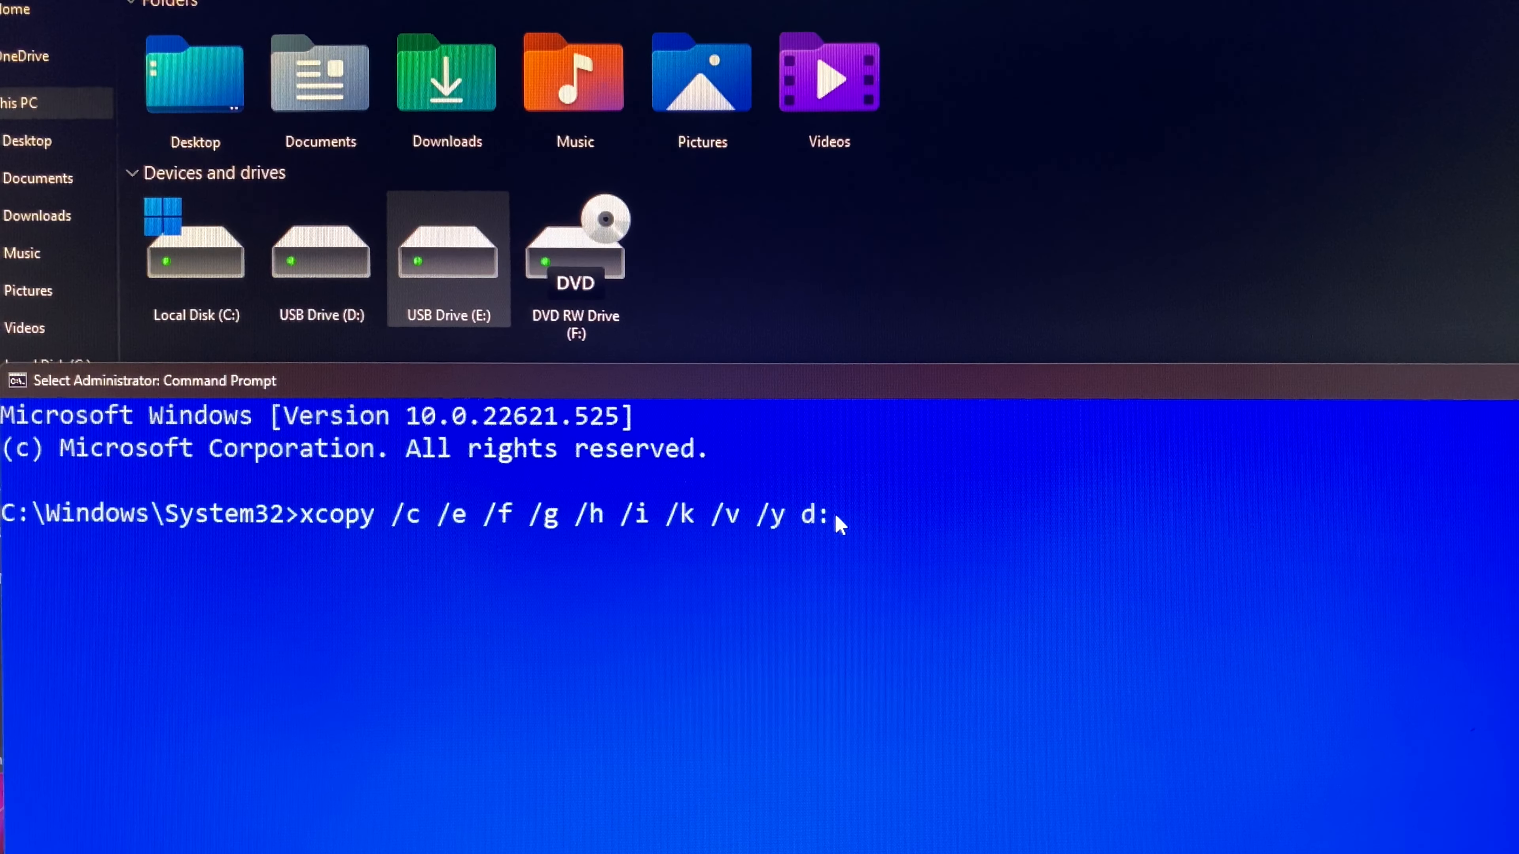
{"action": "type", "text": "e"}
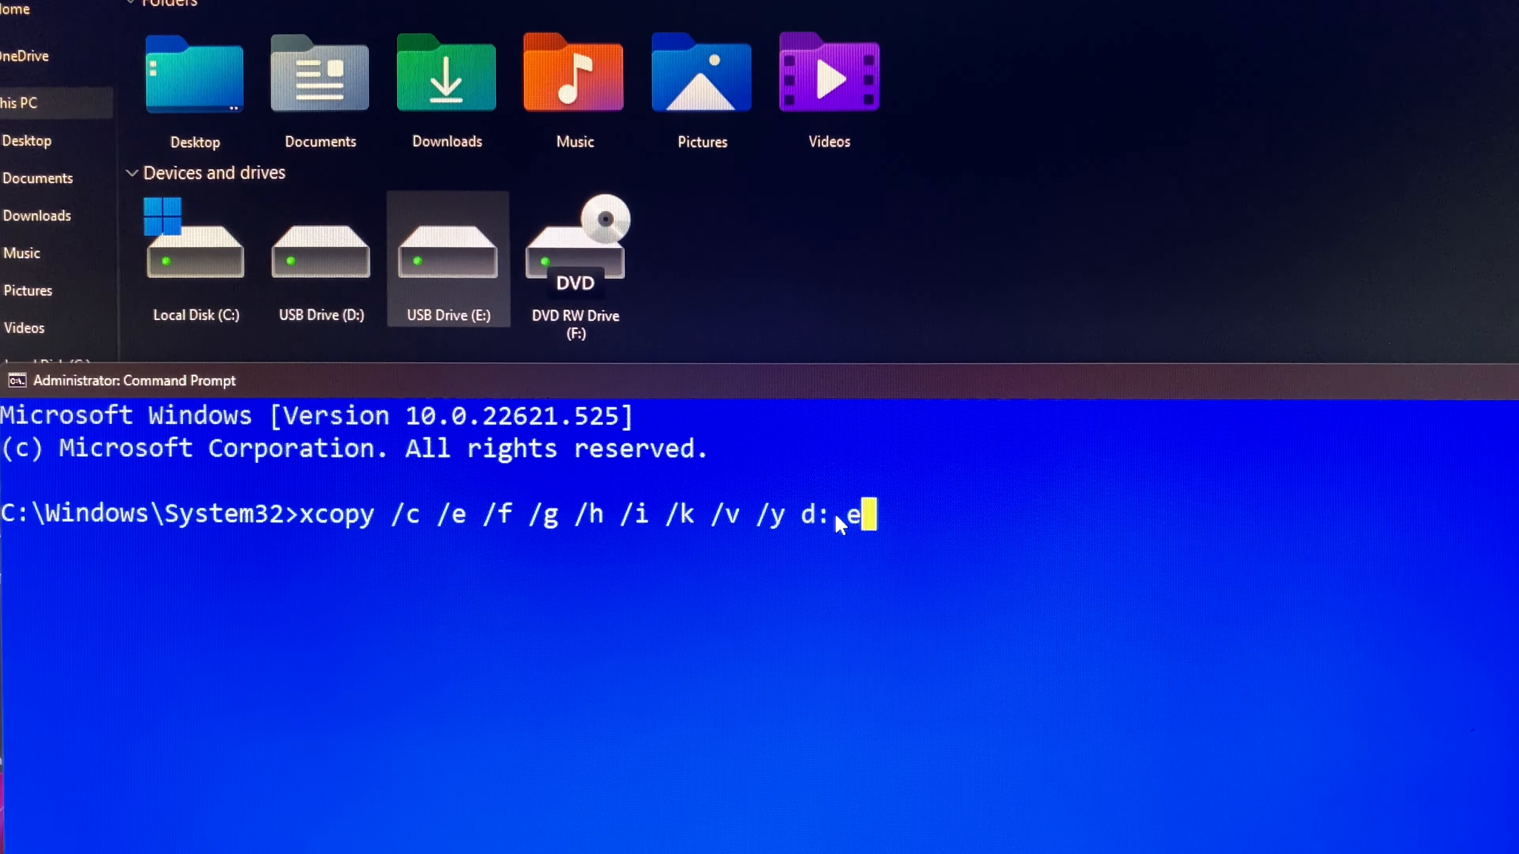
{"action": "type", "text": ":"}
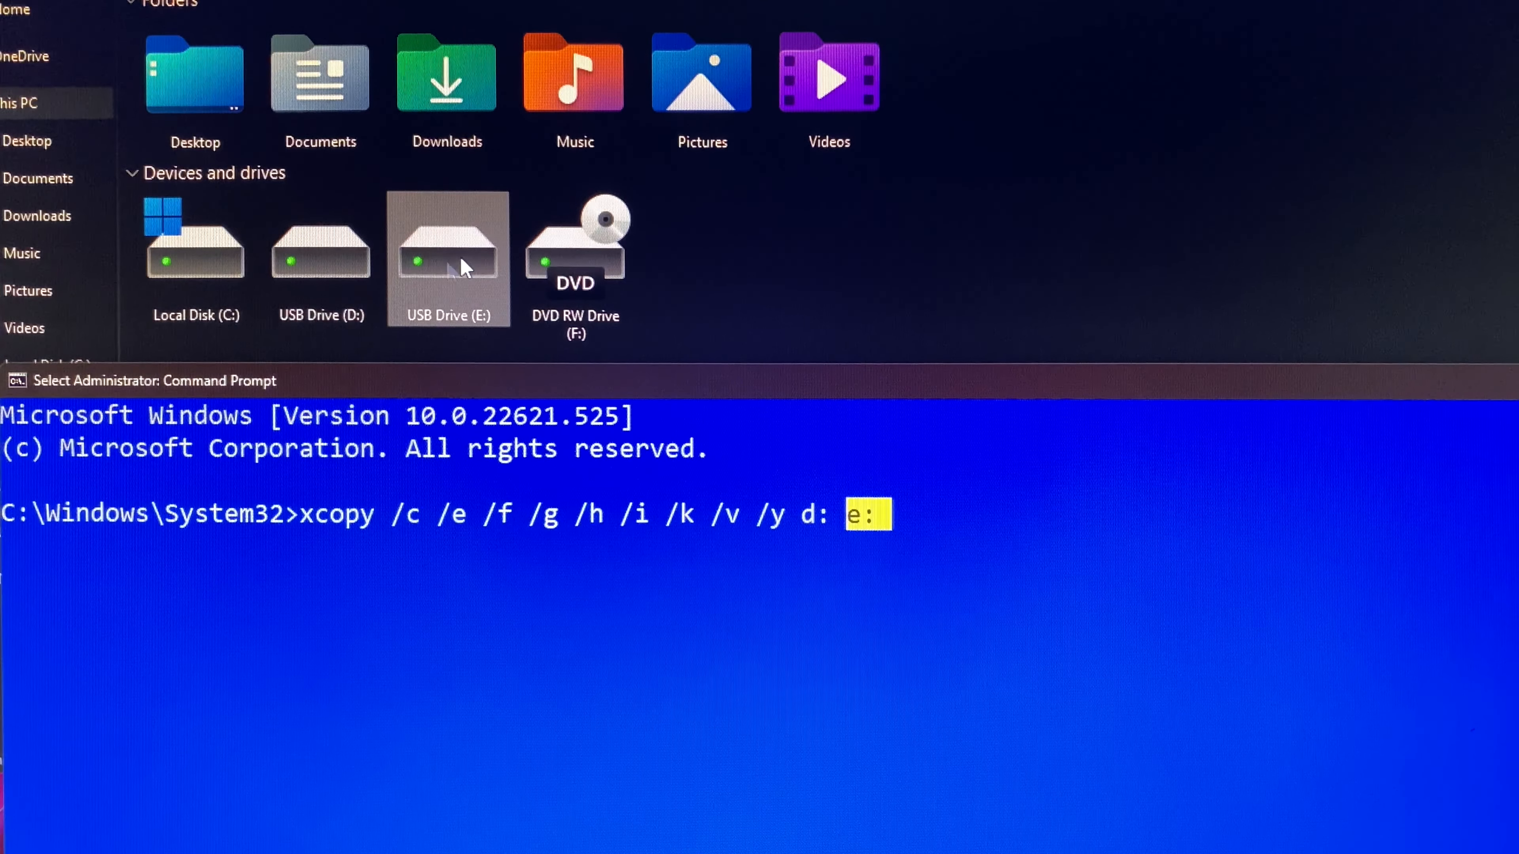
{"action": "mouse_move", "coordinate": [618, 354]}
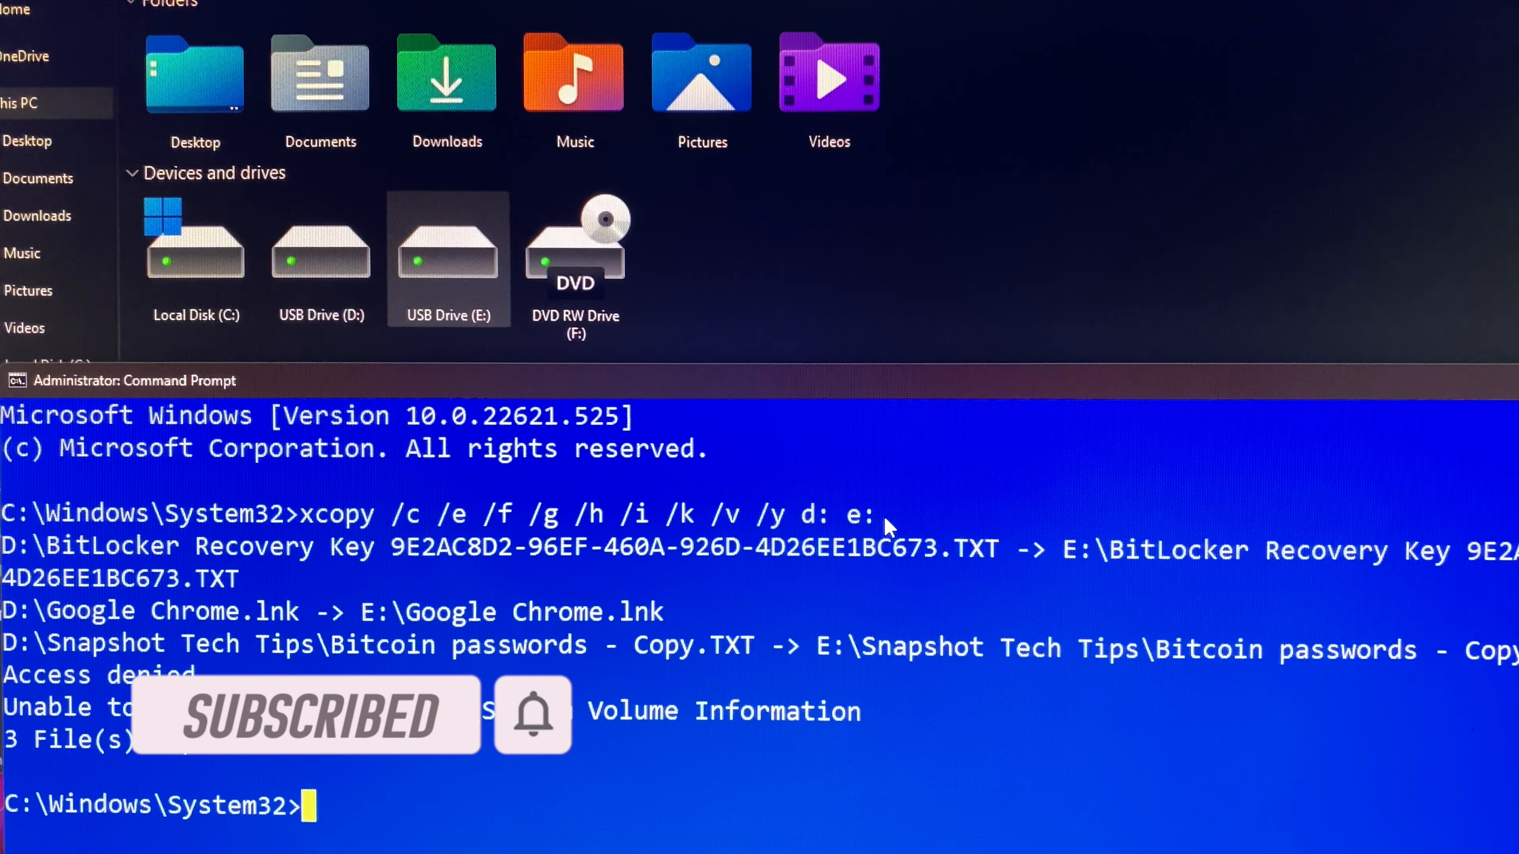
- Execute the xcopy command, copying 3 files from D: to E:
{"action": "left_click", "coordinate": [829, 436]}
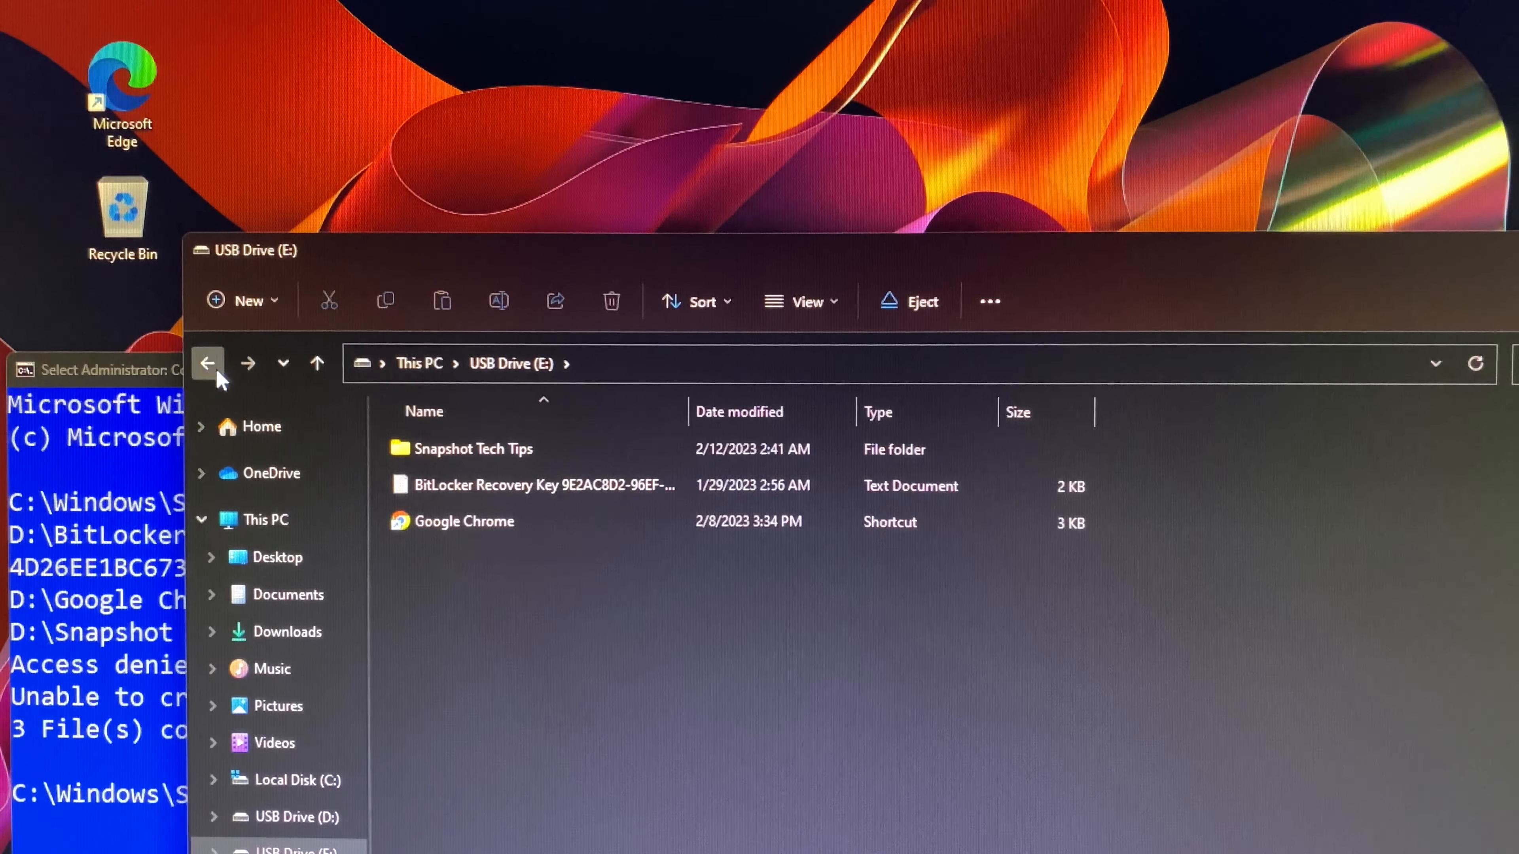
- Check E: holds the copied folder, recovery key and Chrome shortcut, then return to This PC
{"action": "left_click", "coordinate": [207, 364]}
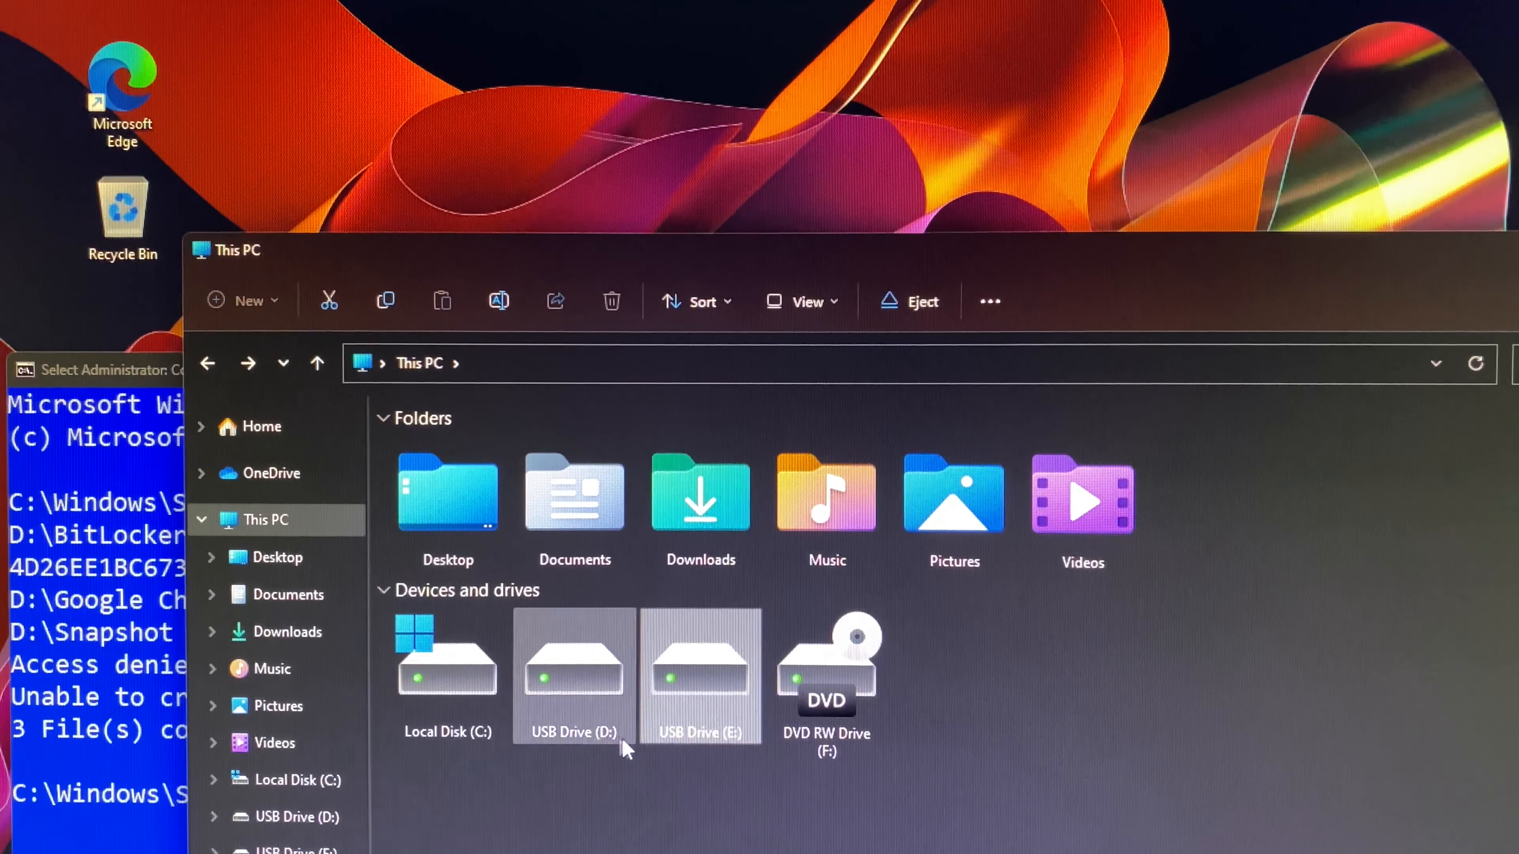
{"action": "mouse_move", "coordinate": [700, 726]}
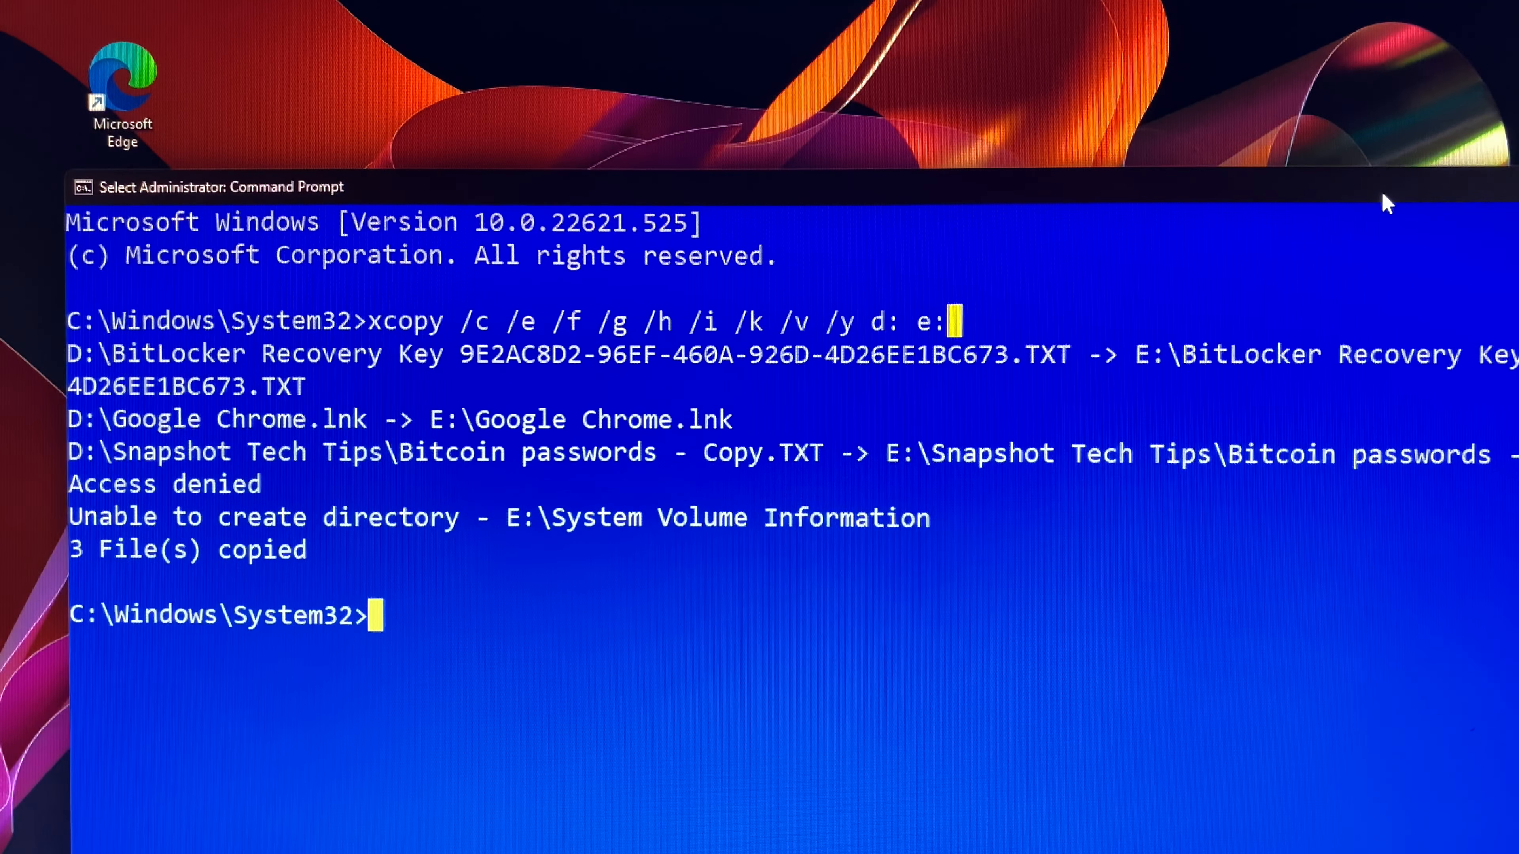
- Close the administrator Command Prompt with the 'exit' command
{"action": "type", "text": "exit"}
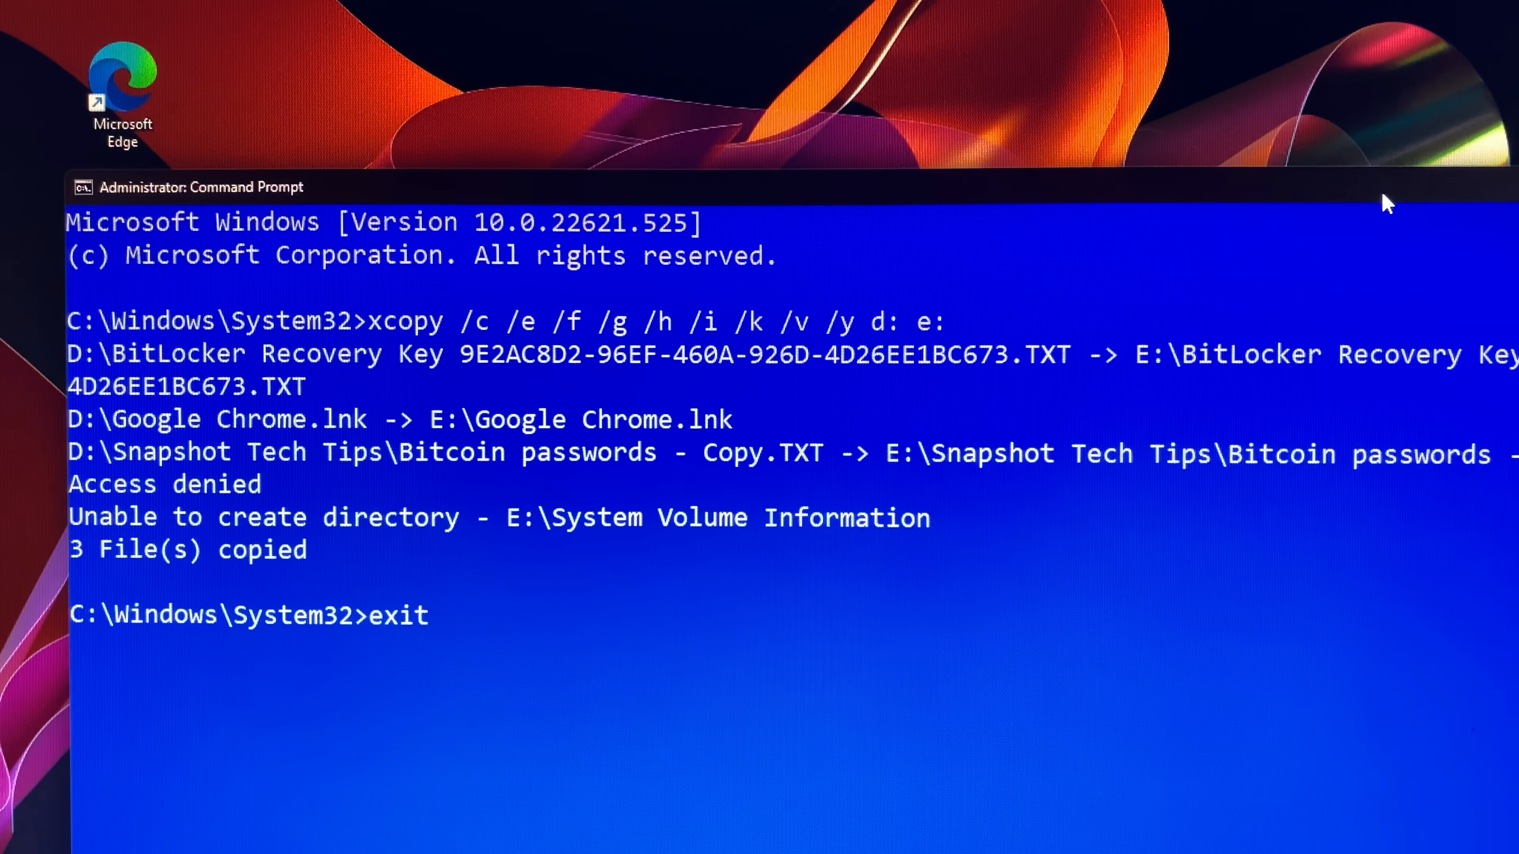
{"action": "key", "text": "Return"}
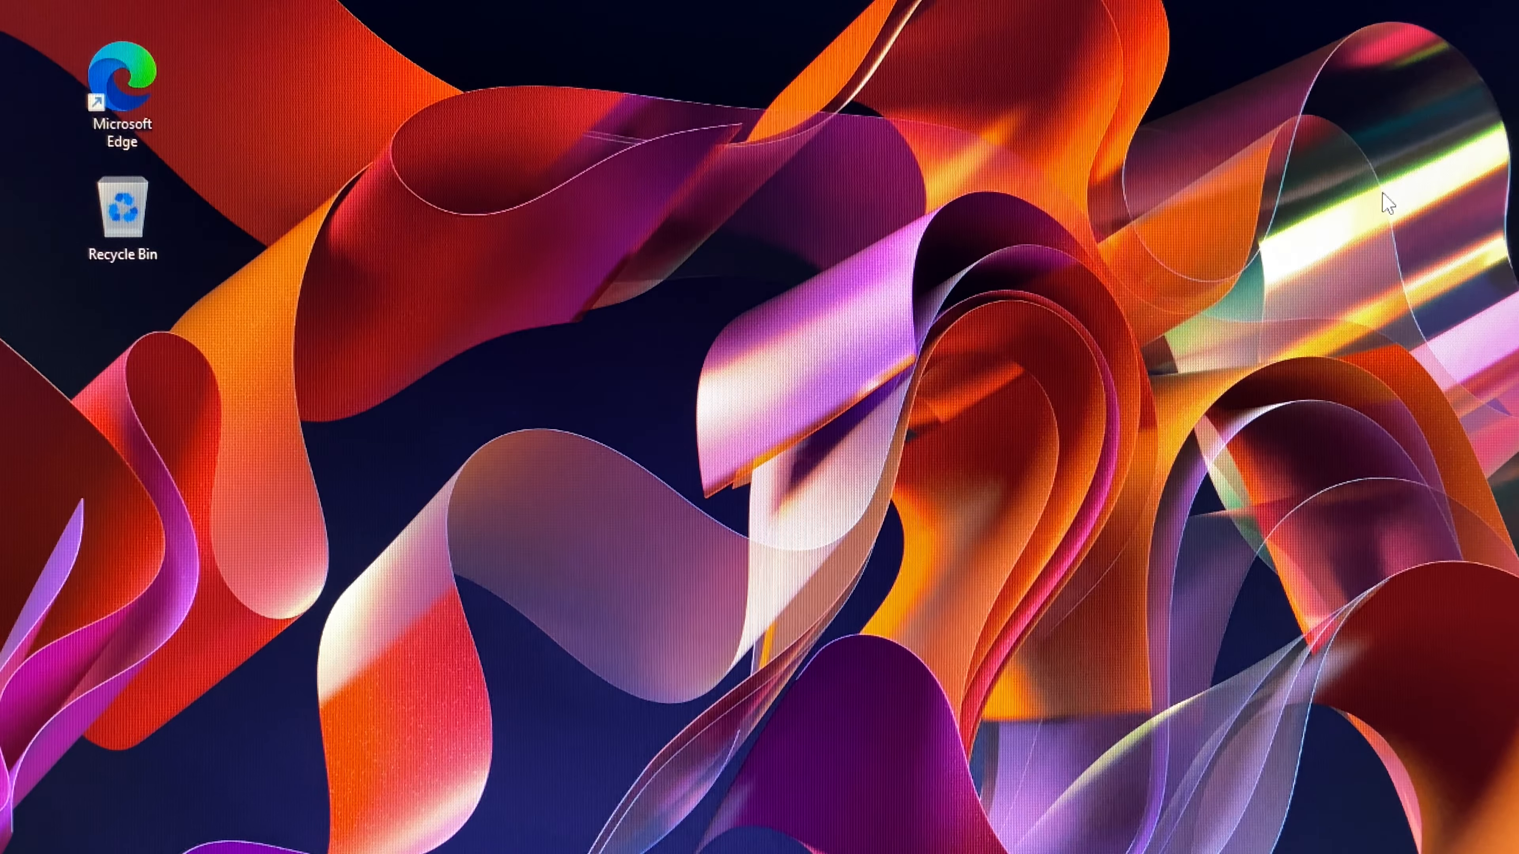